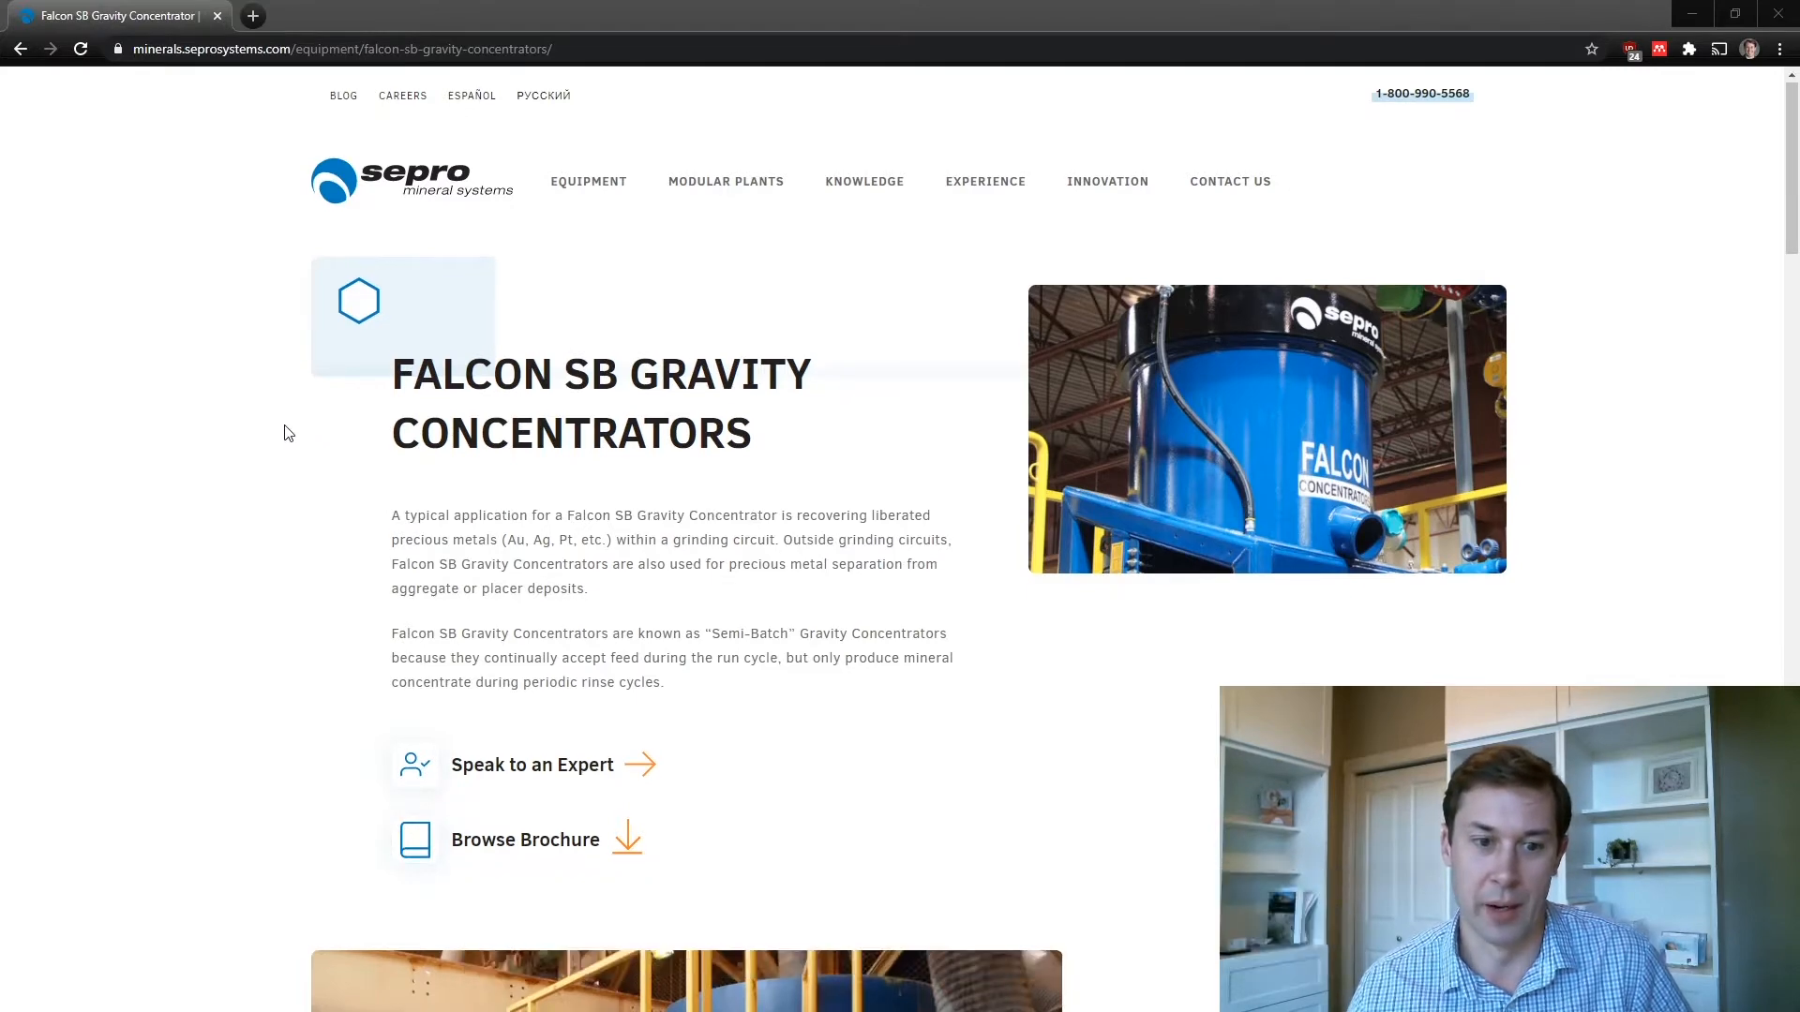
Show the Falcon SB technical papers list and browse down to the Watch and Learn videos.
{"action": "scroll", "scroll_direction": "down", "scroll_amount": 3}
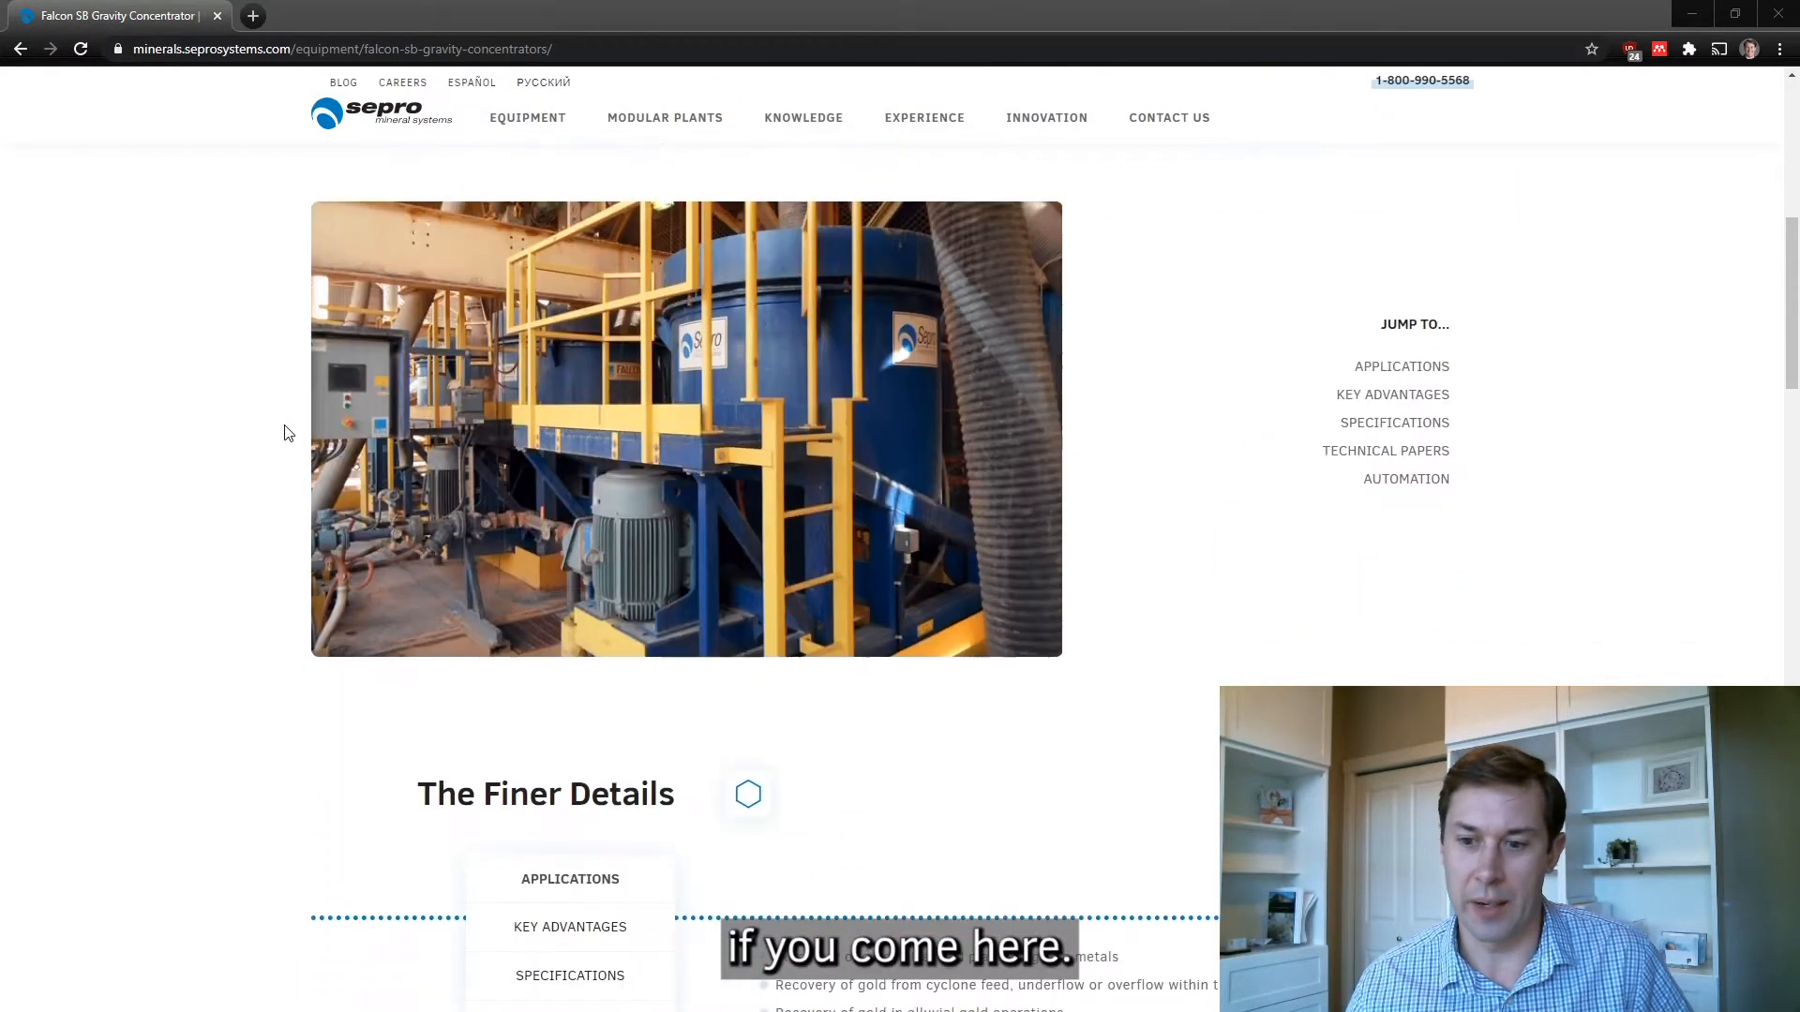
{"action": "scroll", "scroll_direction": "down", "scroll_amount": 3}
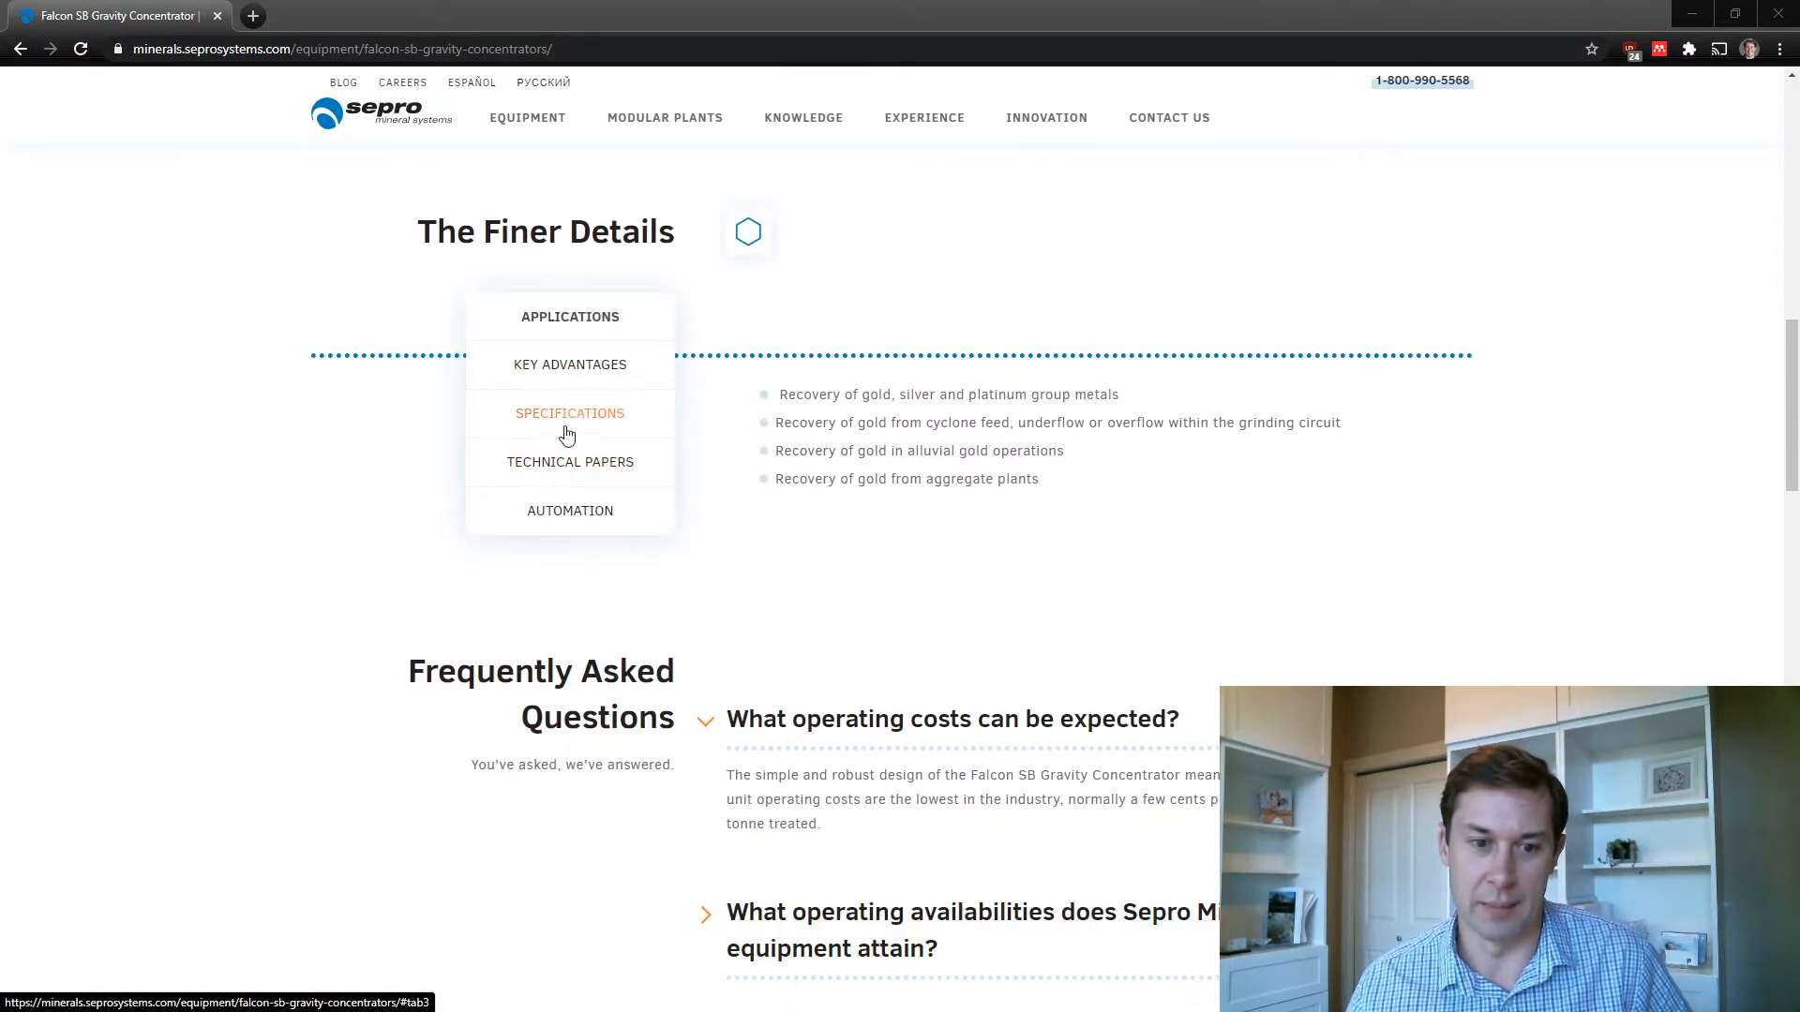
{"action": "left_click", "coordinate": [570, 462]}
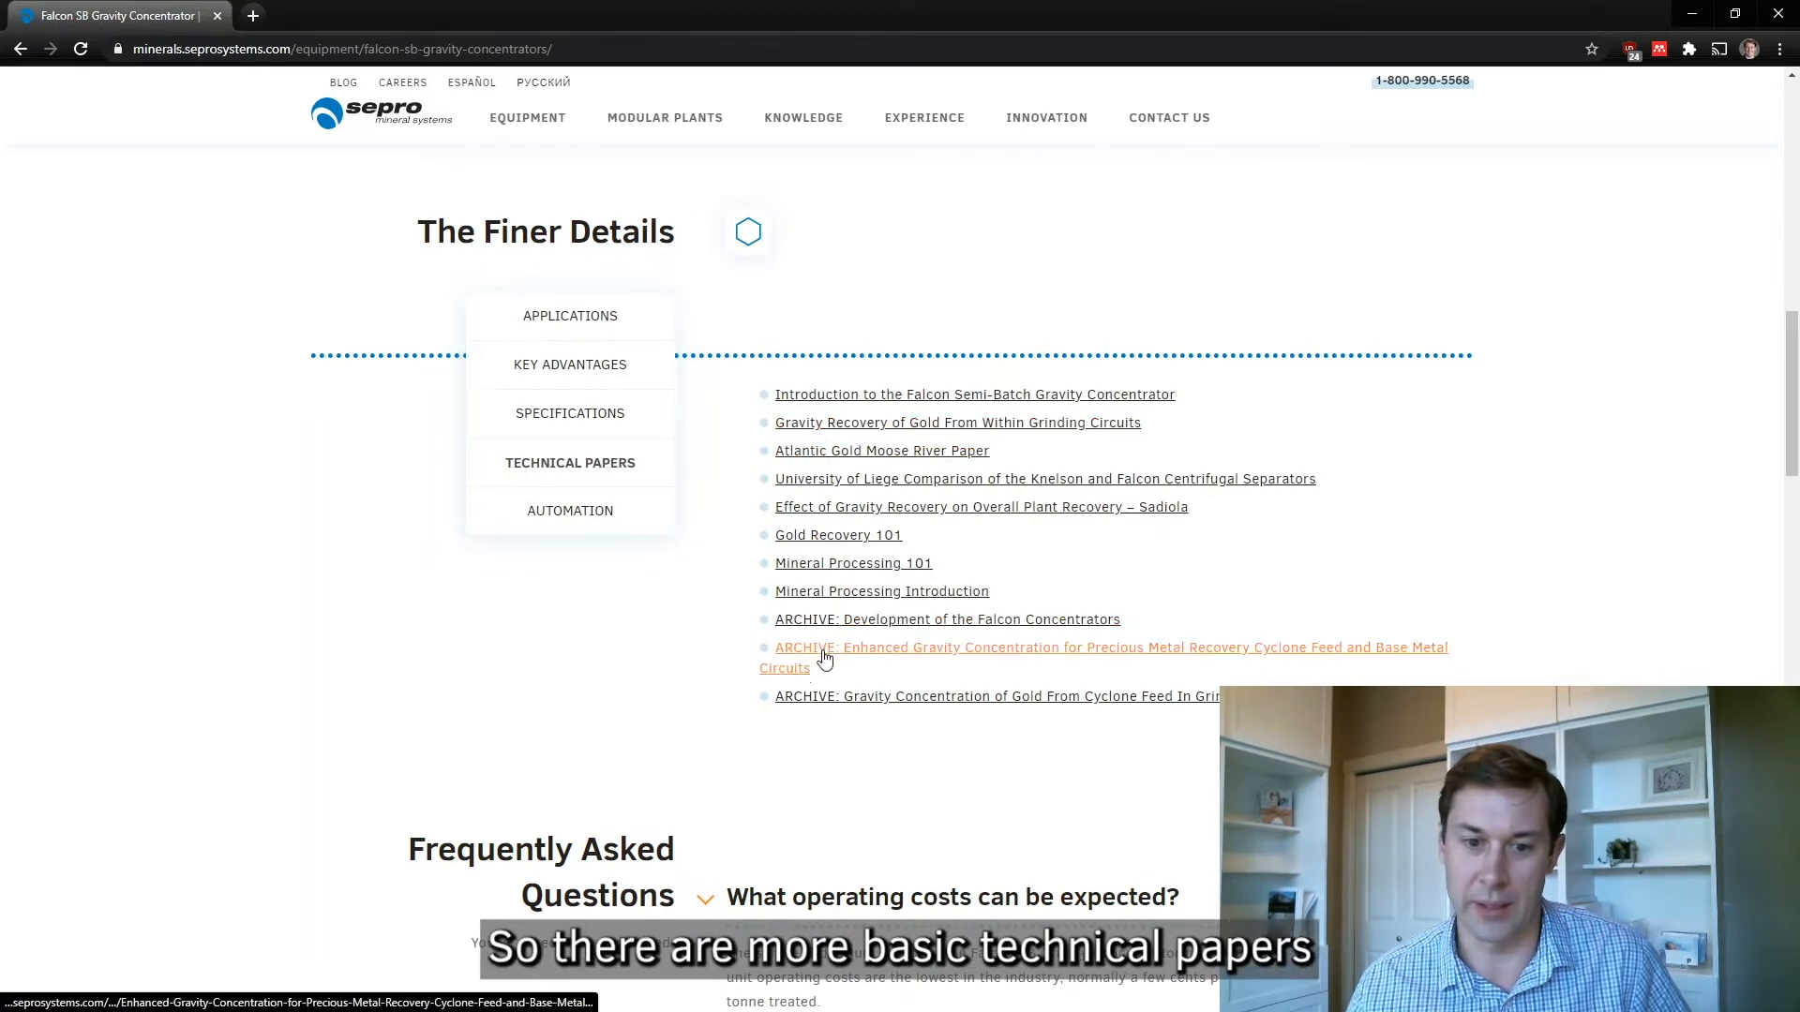
{"action": "mouse_move", "coordinate": [726, 480]}
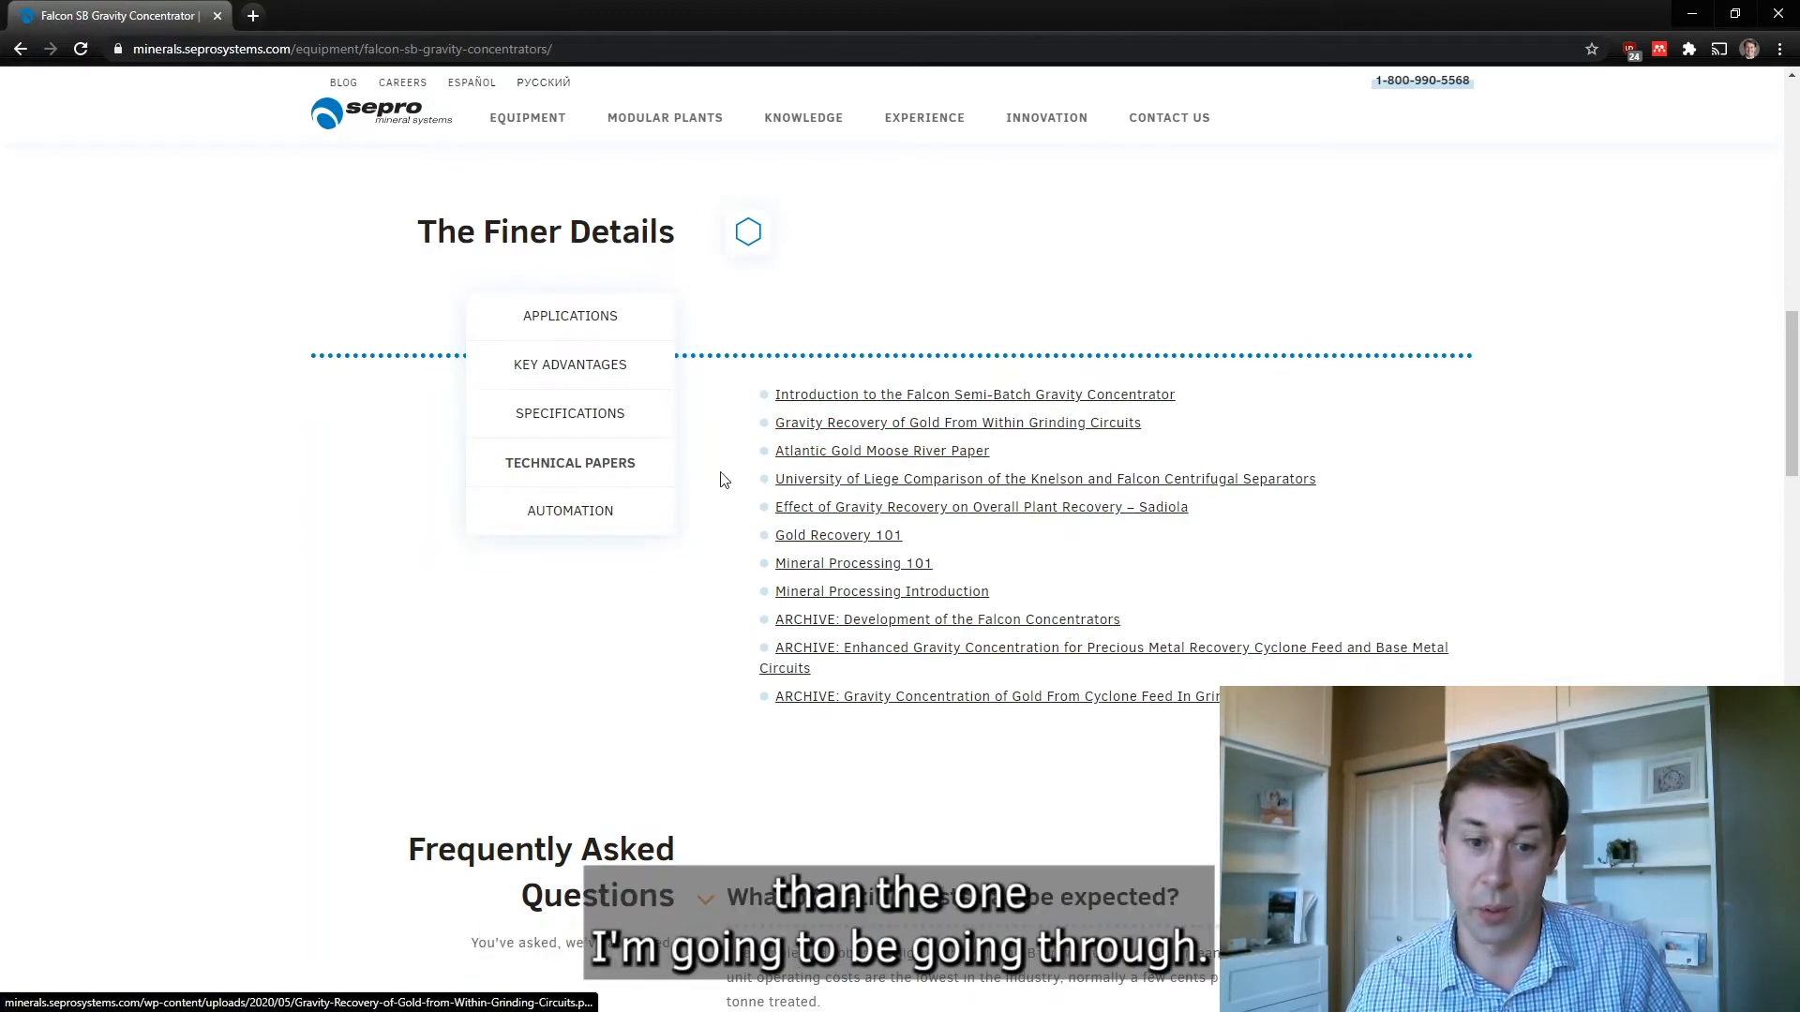
{"action": "scroll", "scroll_direction": "down", "scroll_amount": 3}
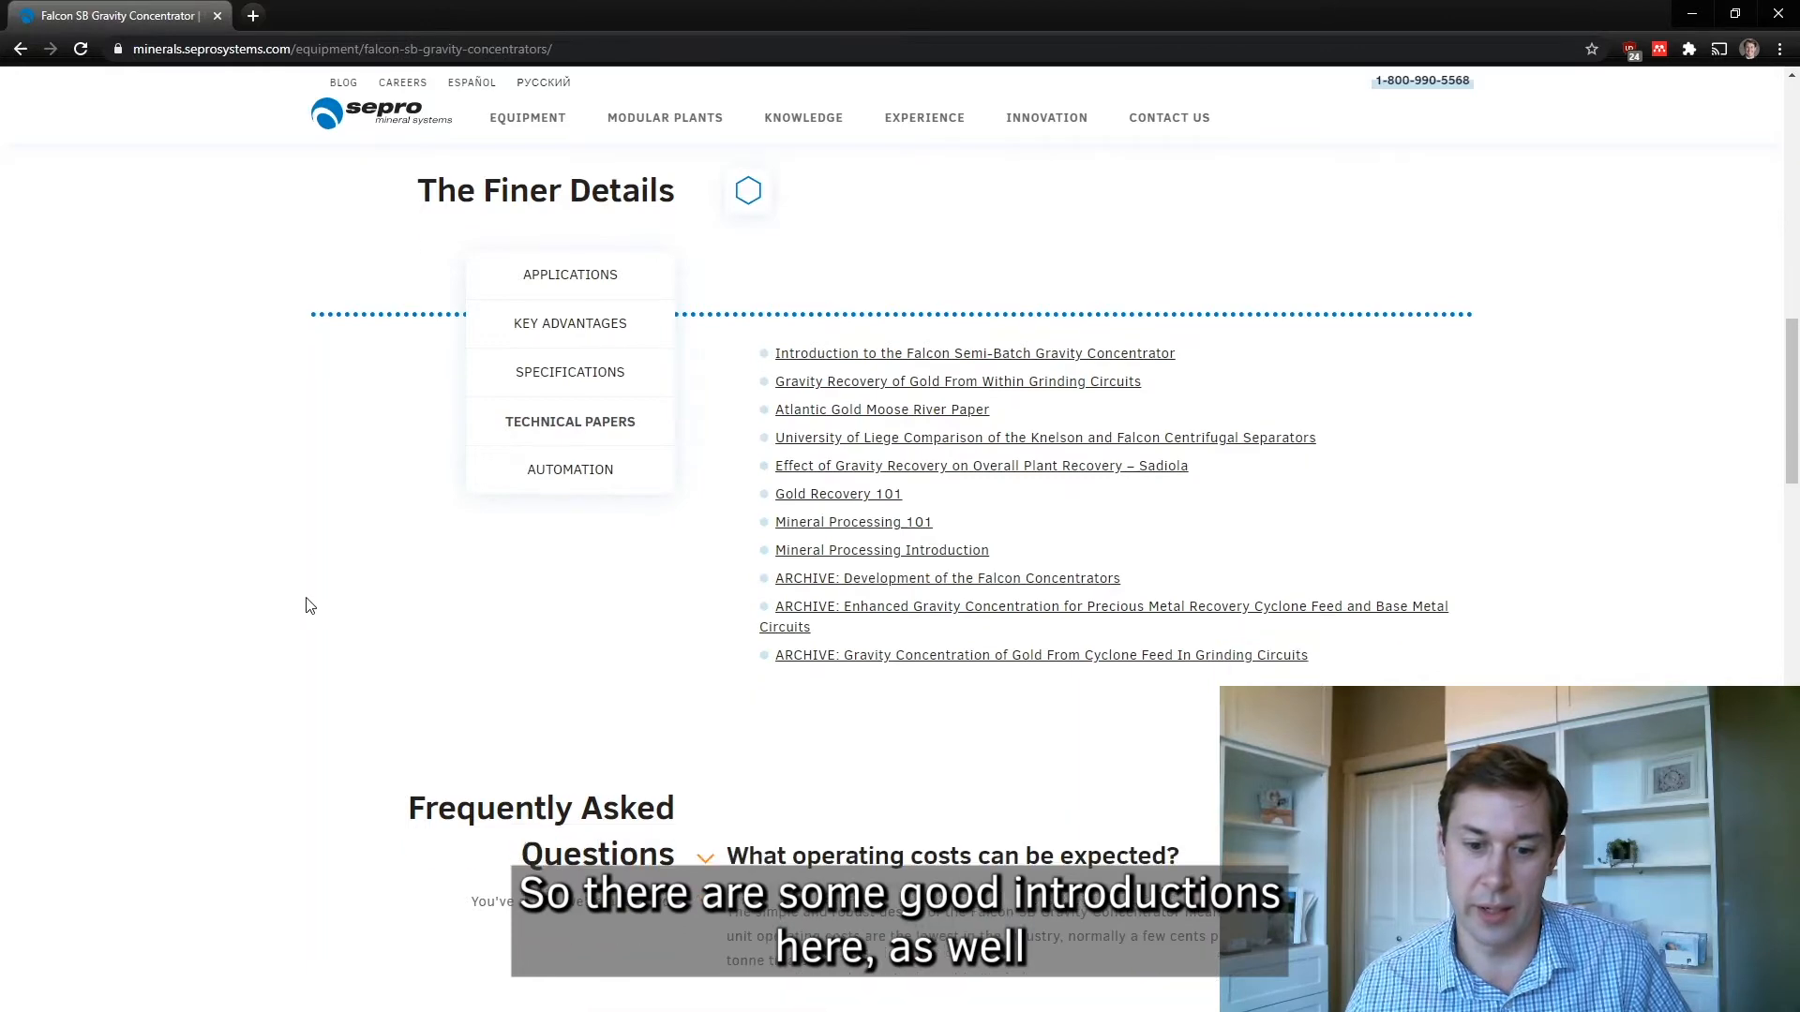
{"action": "scroll", "scroll_direction": "down", "scroll_amount": 3}
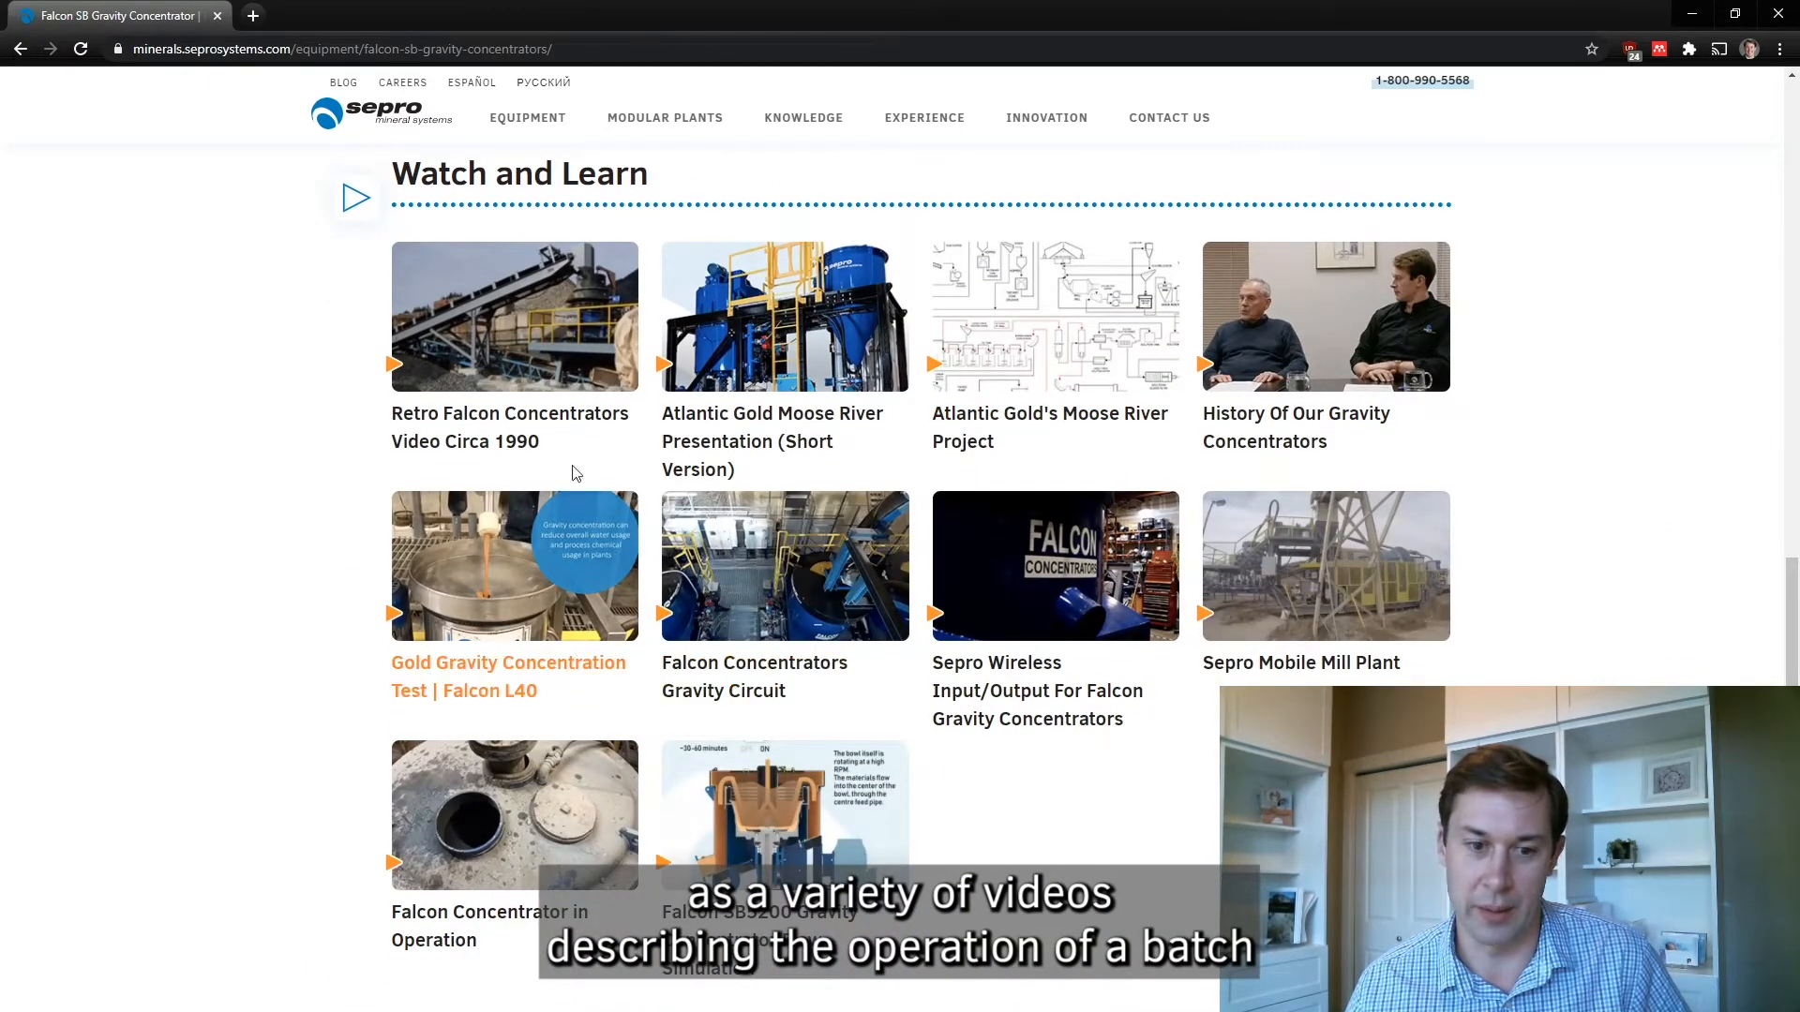
{"action": "mouse_move", "coordinate": [822, 347]}
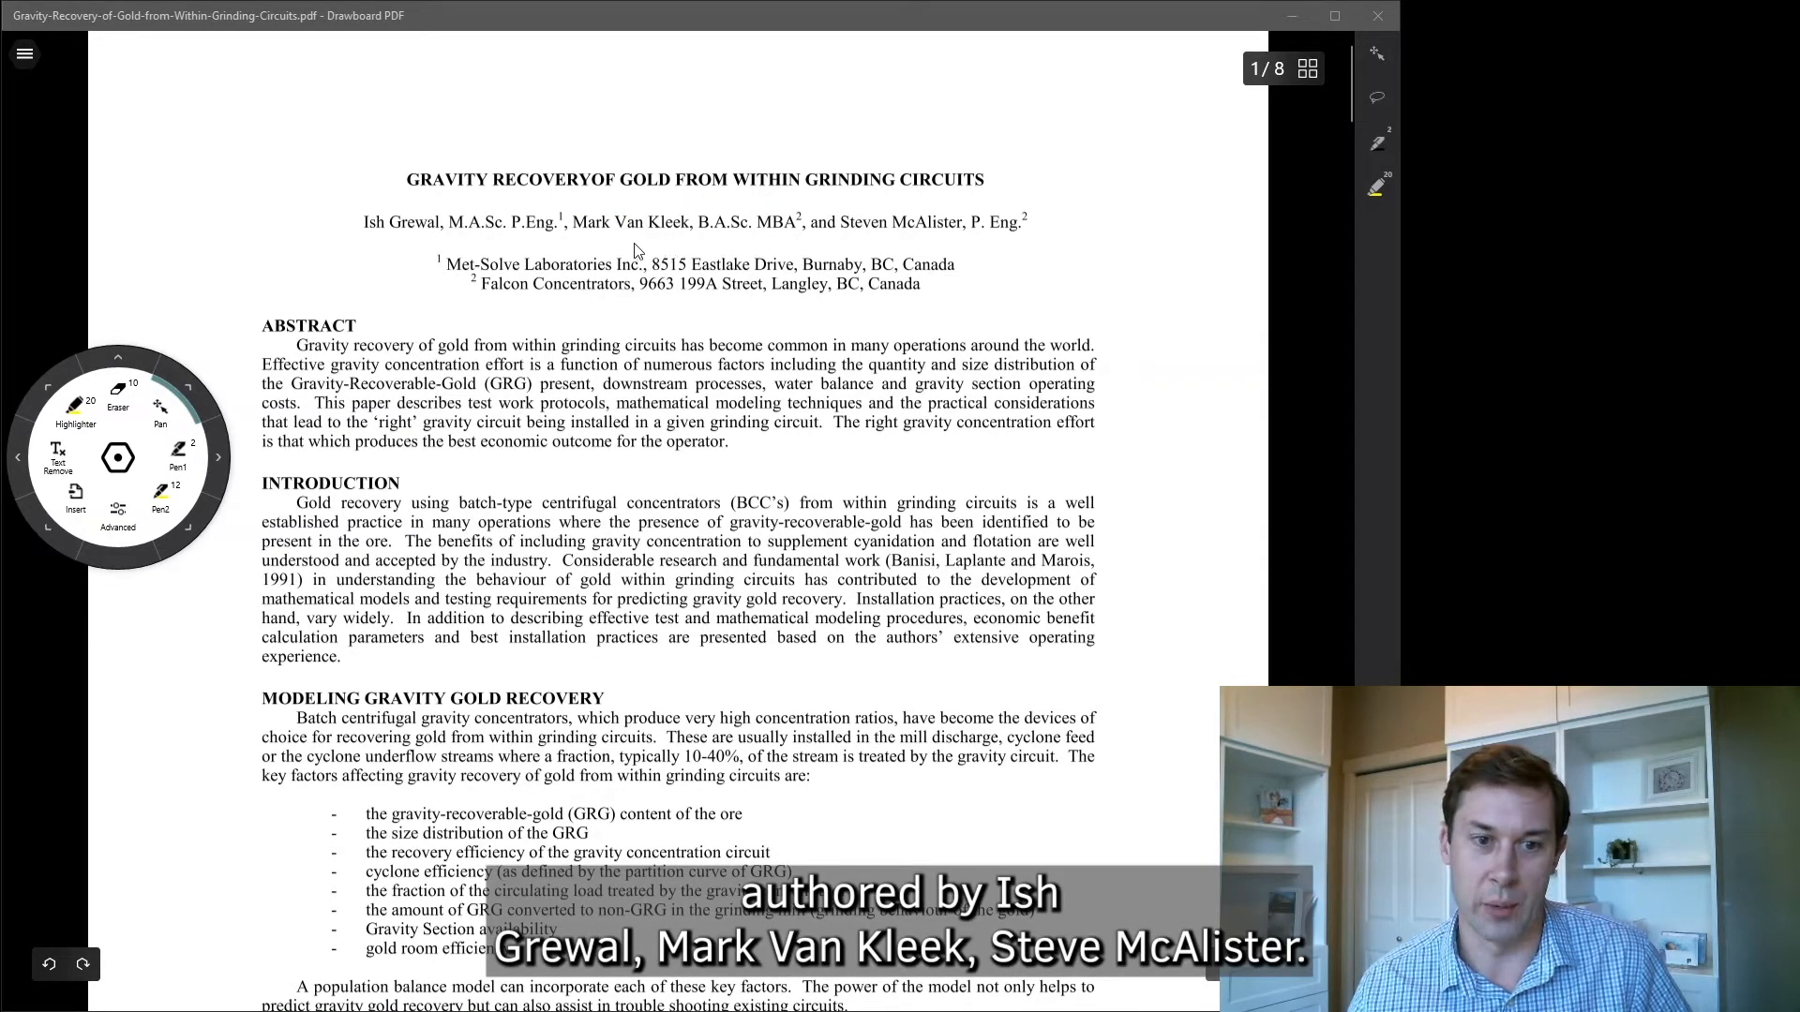
{"action": "mouse_move", "coordinate": [948, 243]}
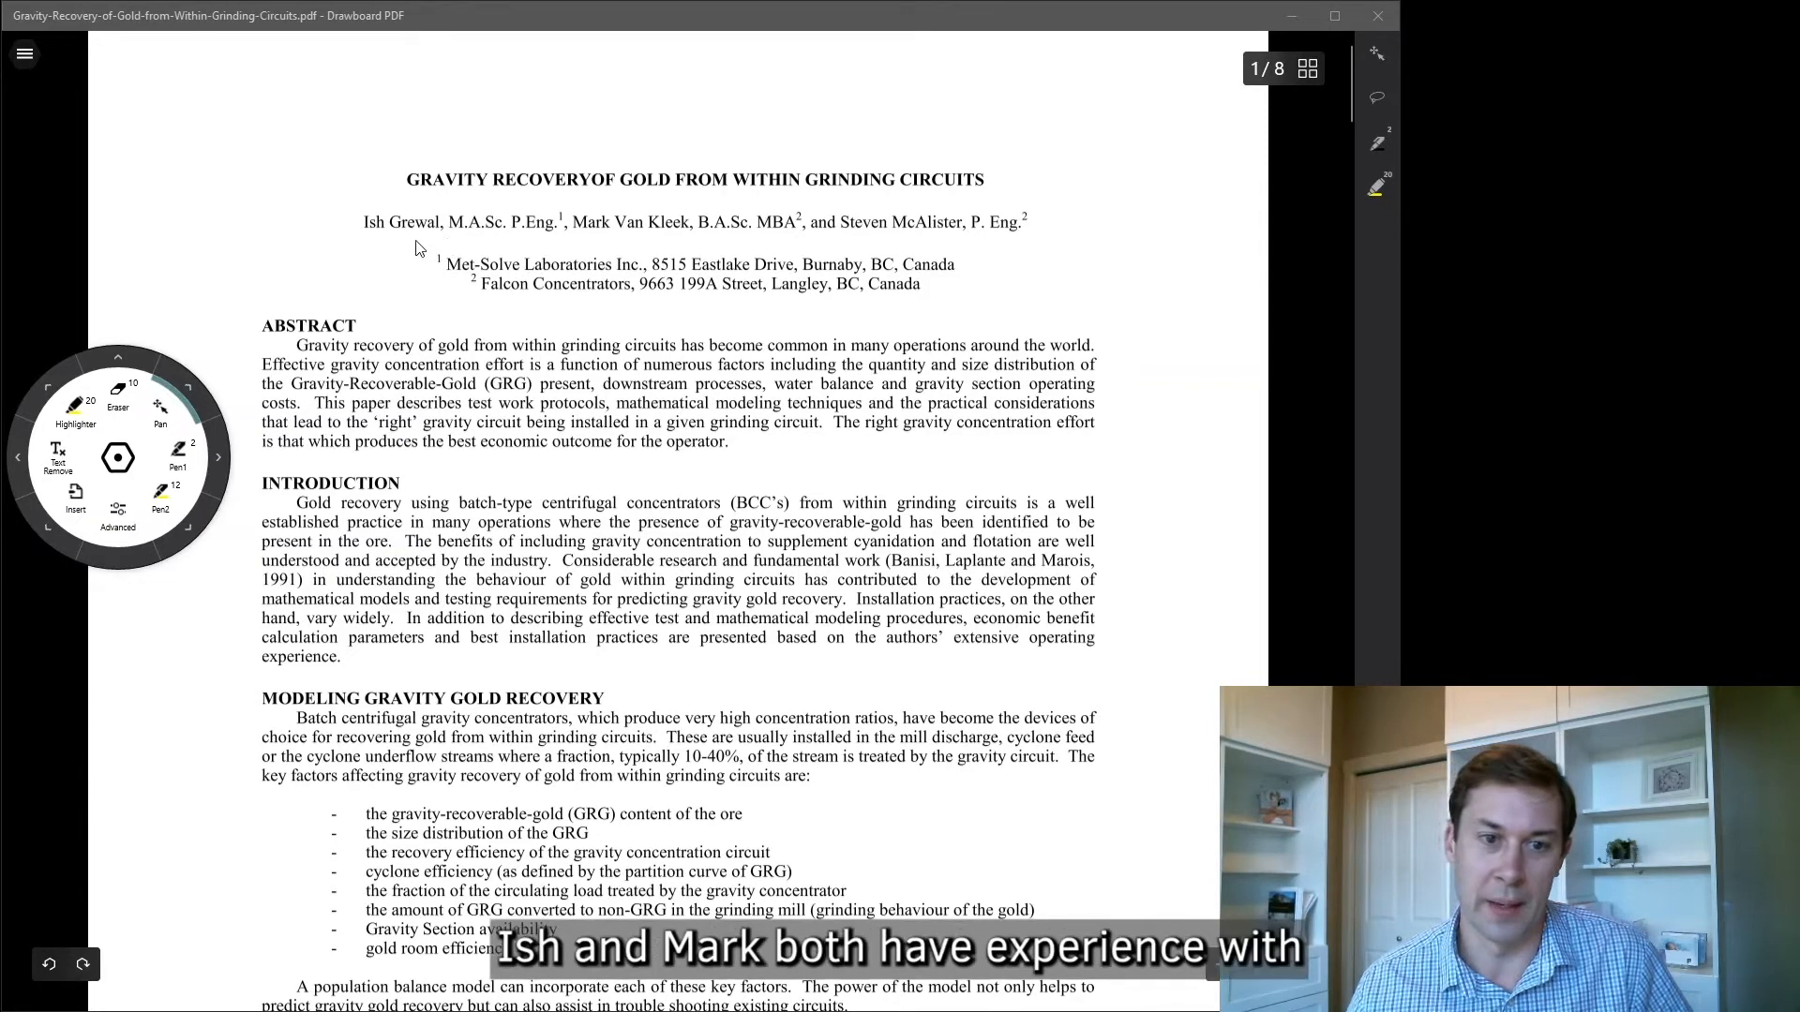
{"action": "mouse_move", "coordinate": [608, 242]}
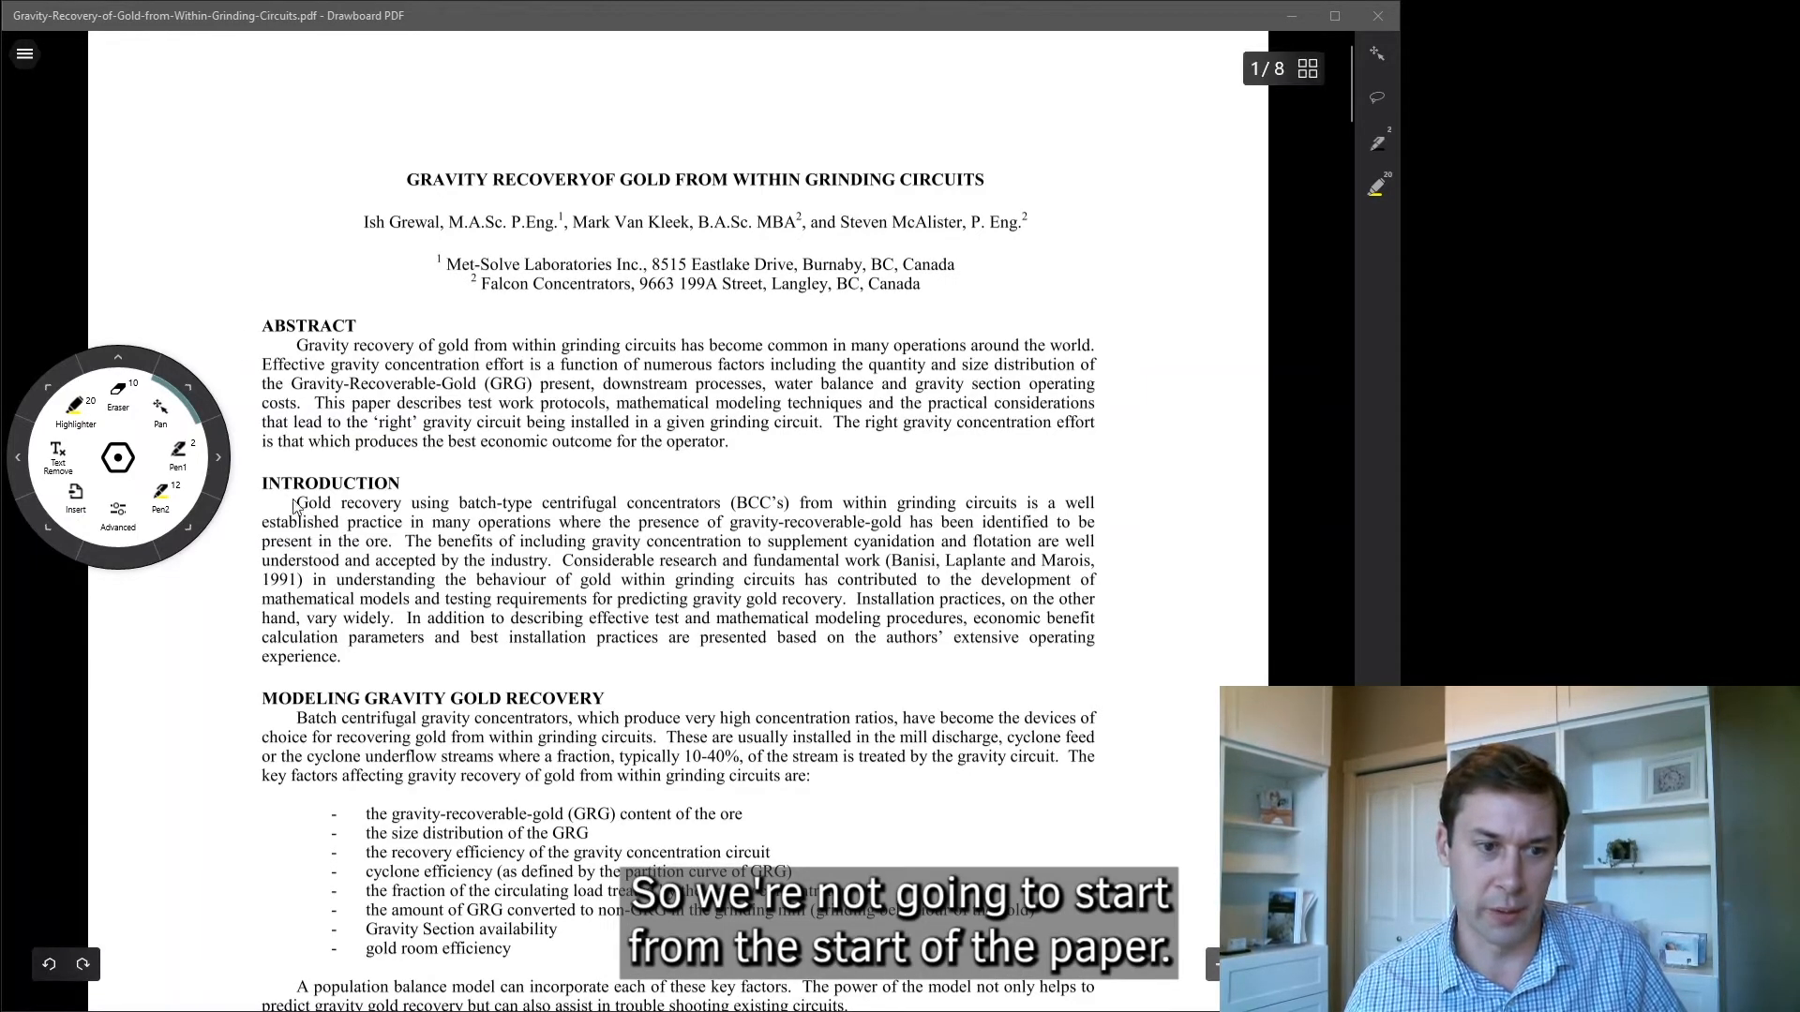
Highlight the 'Gravity Only Circuit' heading on page 4 in yellow.
{"action": "scroll", "scroll_direction": "down", "scroll_amount": 3}
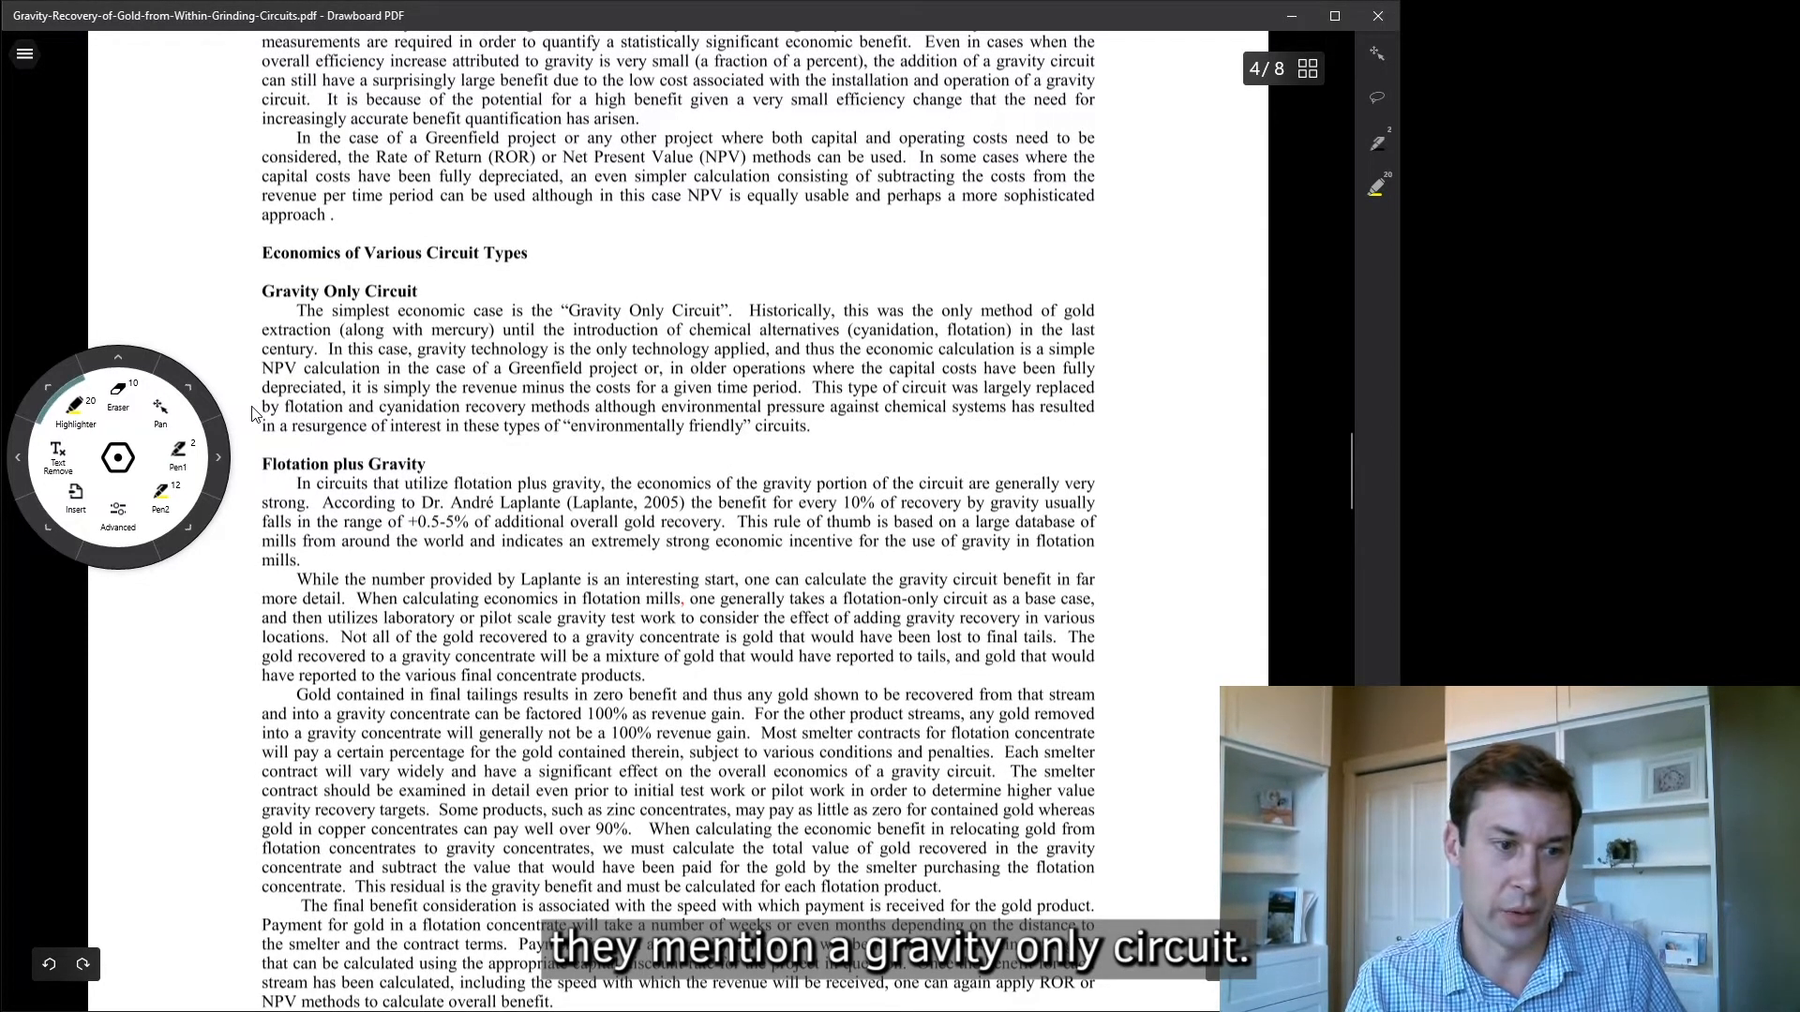
{"action": "left_click_drag", "start_coordinate": [263, 291], "coordinate": [416, 290]}
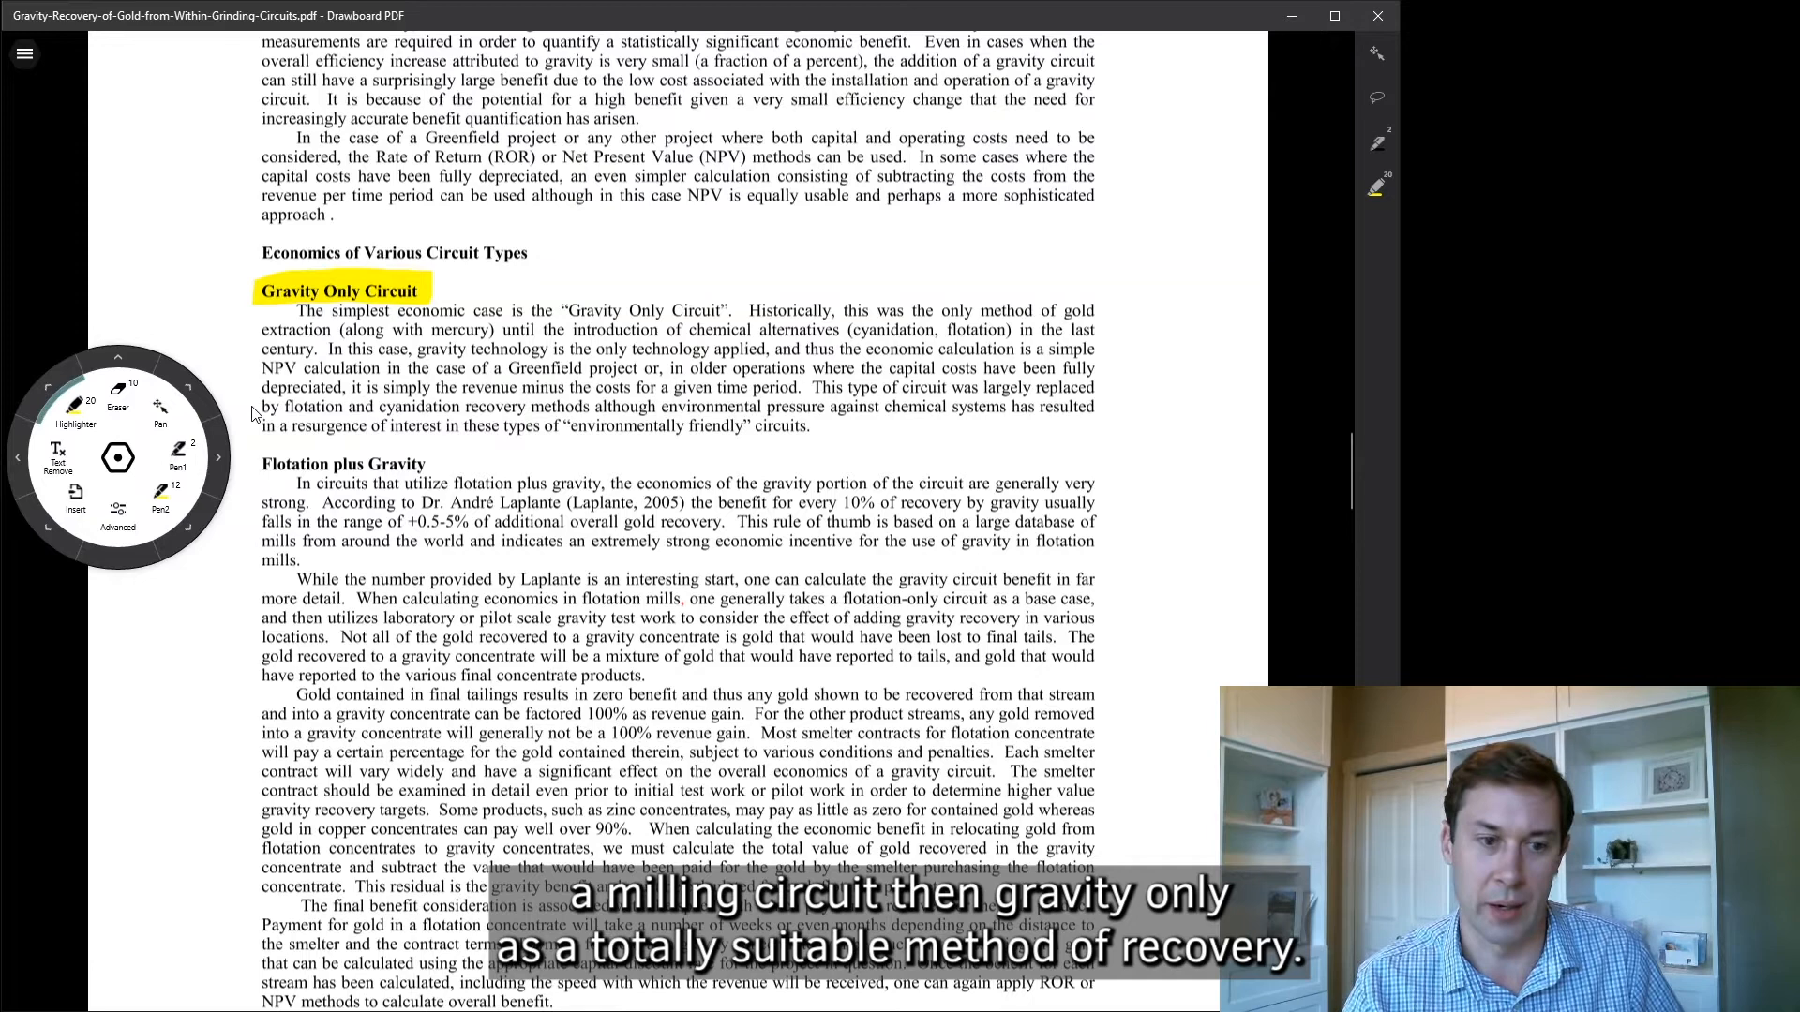
Highlight the 'Flotation plus Gravity' heading on page 4 in yellow.
{"action": "scroll", "scroll_direction": "down", "scroll_amount": 3}
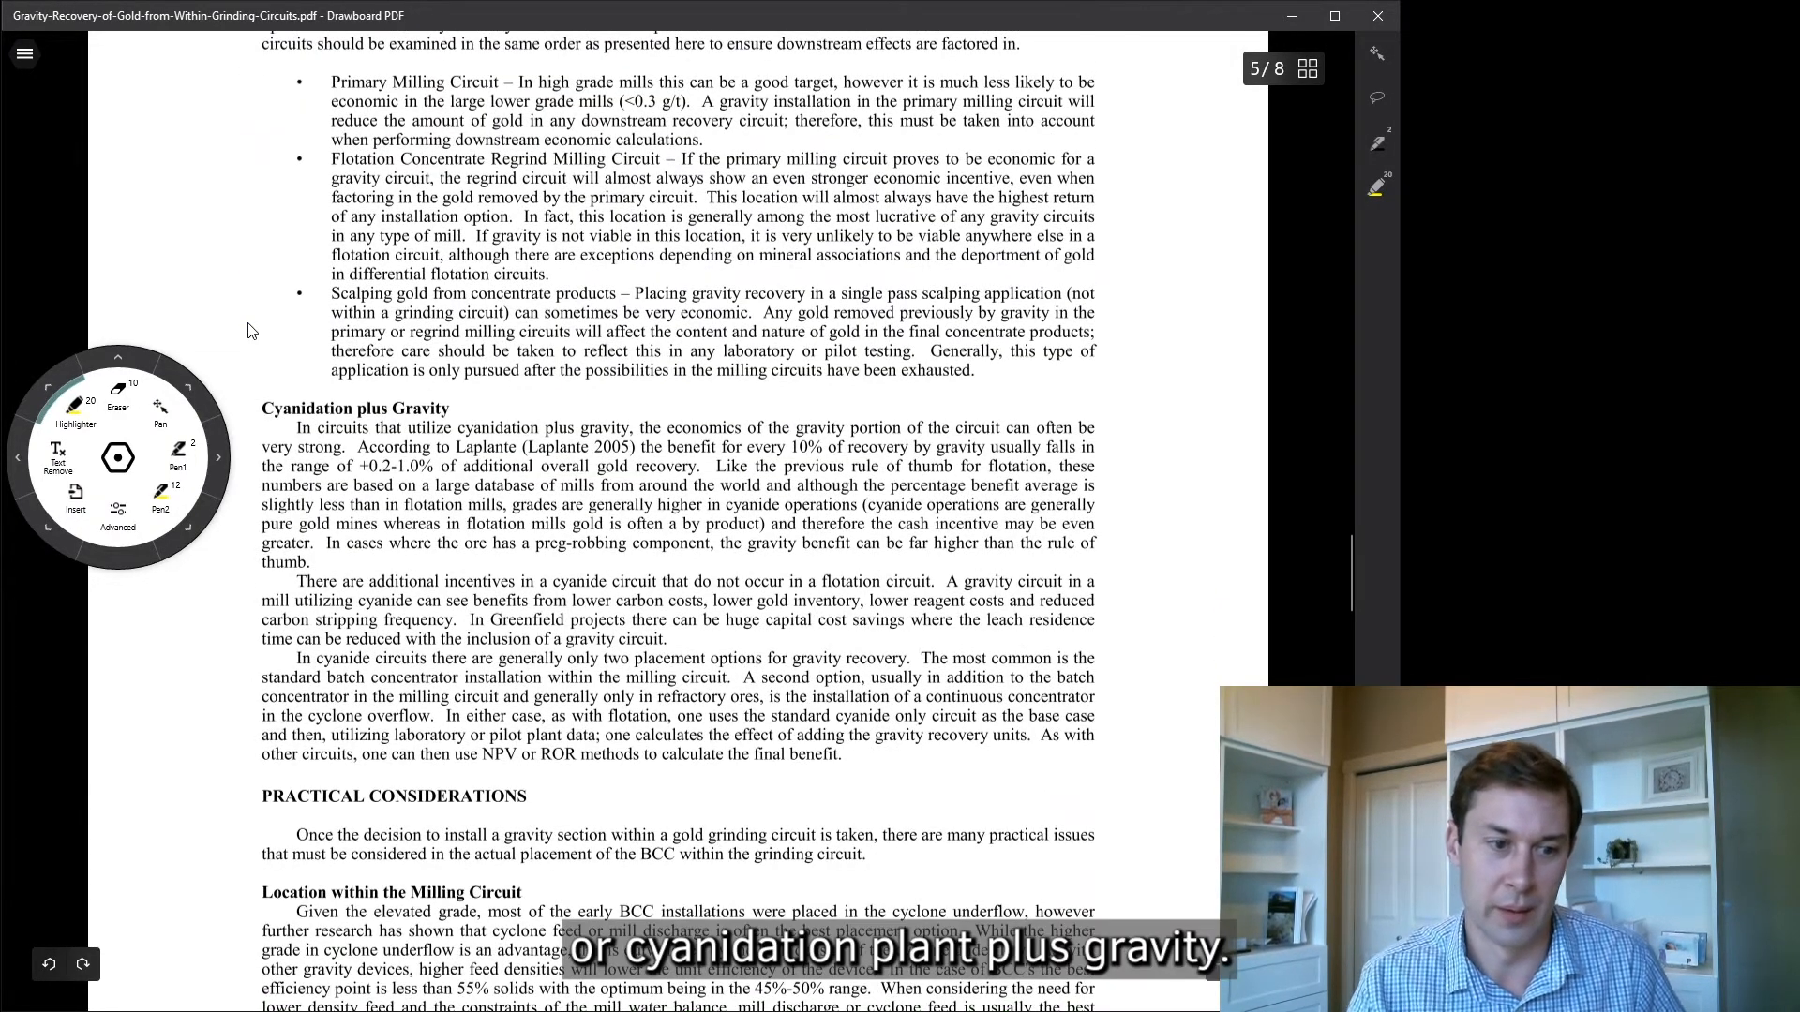
{"action": "left_click_drag", "start_coordinate": [263, 407], "coordinate": [450, 407]}
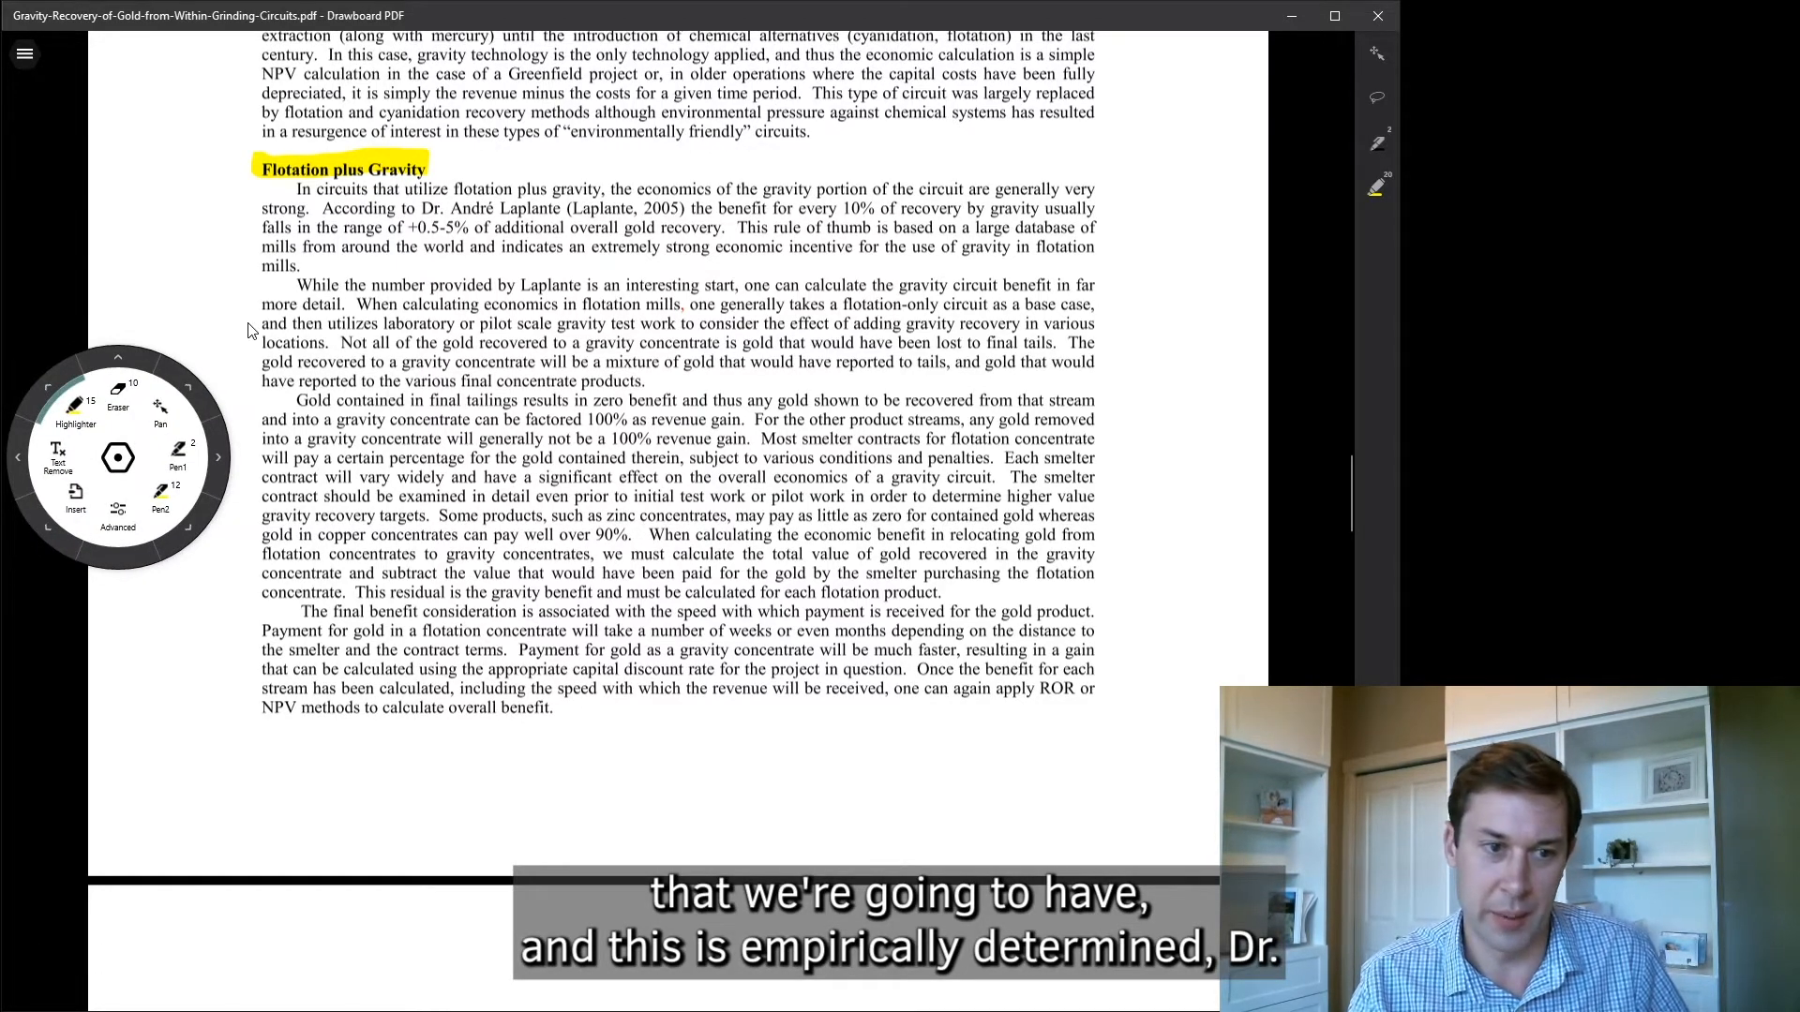
Highlight the 'According to Dr. André Laplante…' recovery-benefit sentence in yellow.
{"action": "left_click_drag", "start_coordinate": [320, 208], "coordinate": [561, 208]}
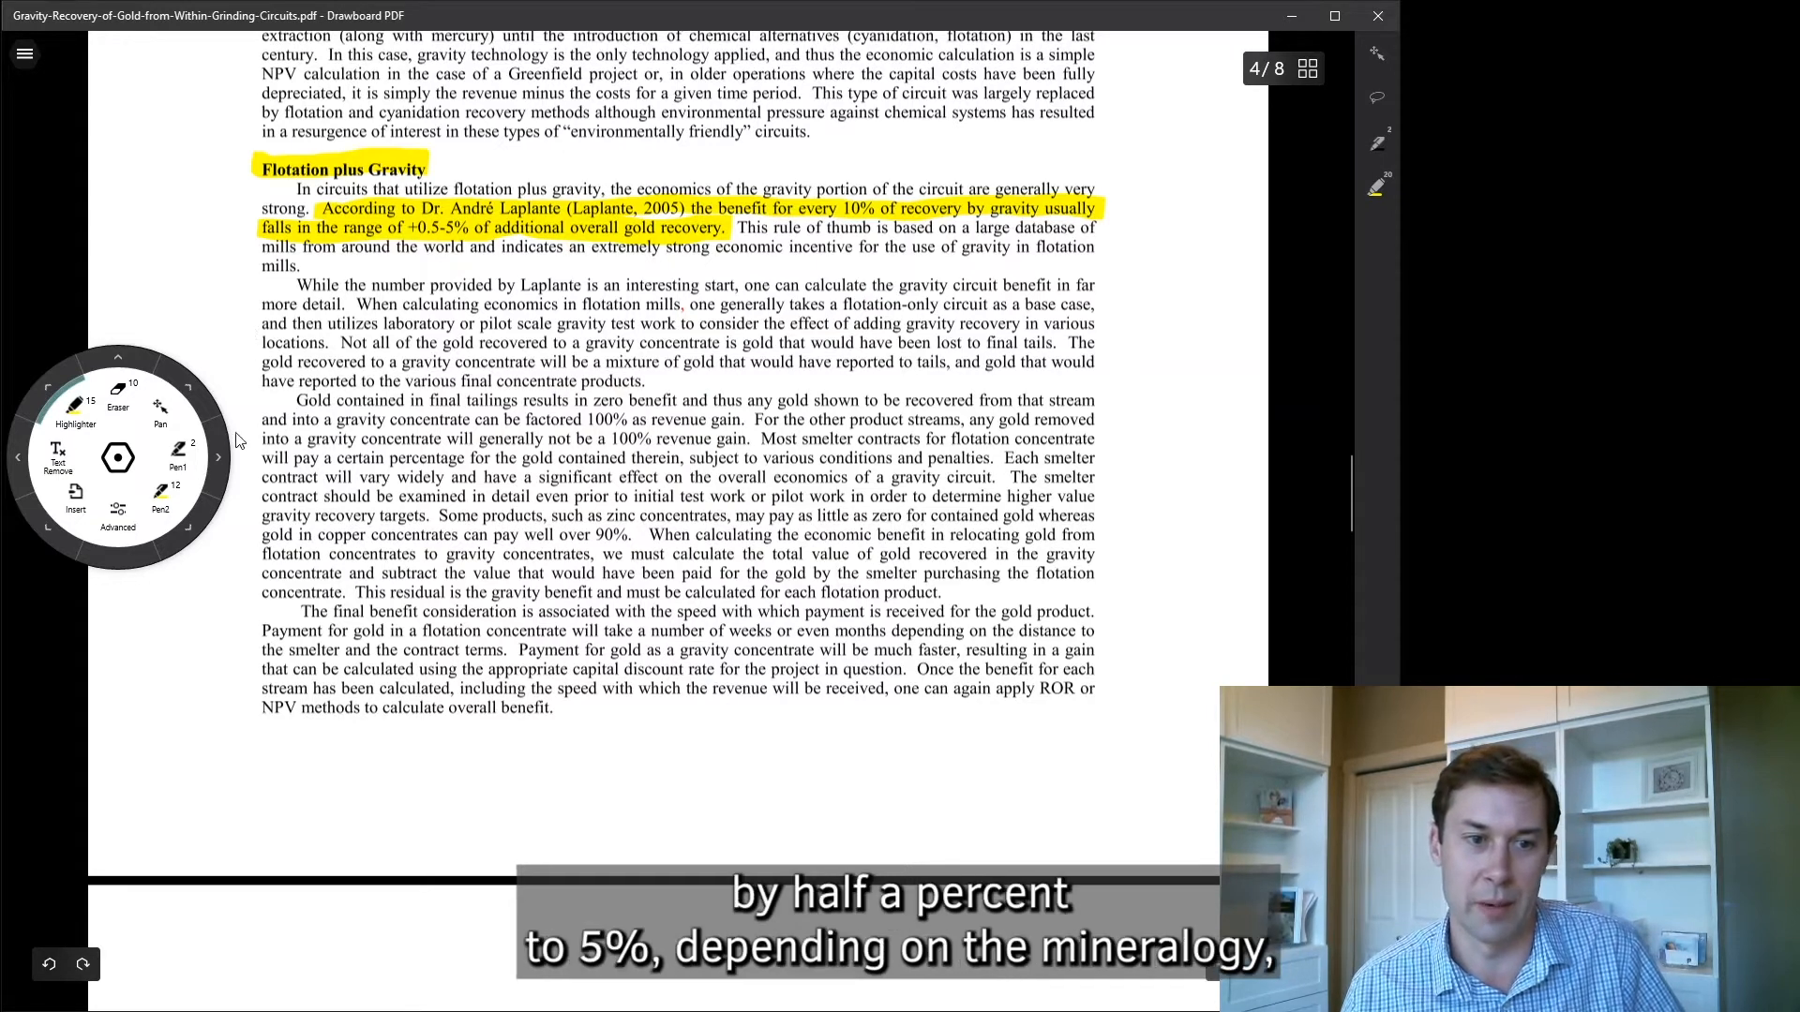
{"action": "mouse_move", "coordinate": [424, 483]}
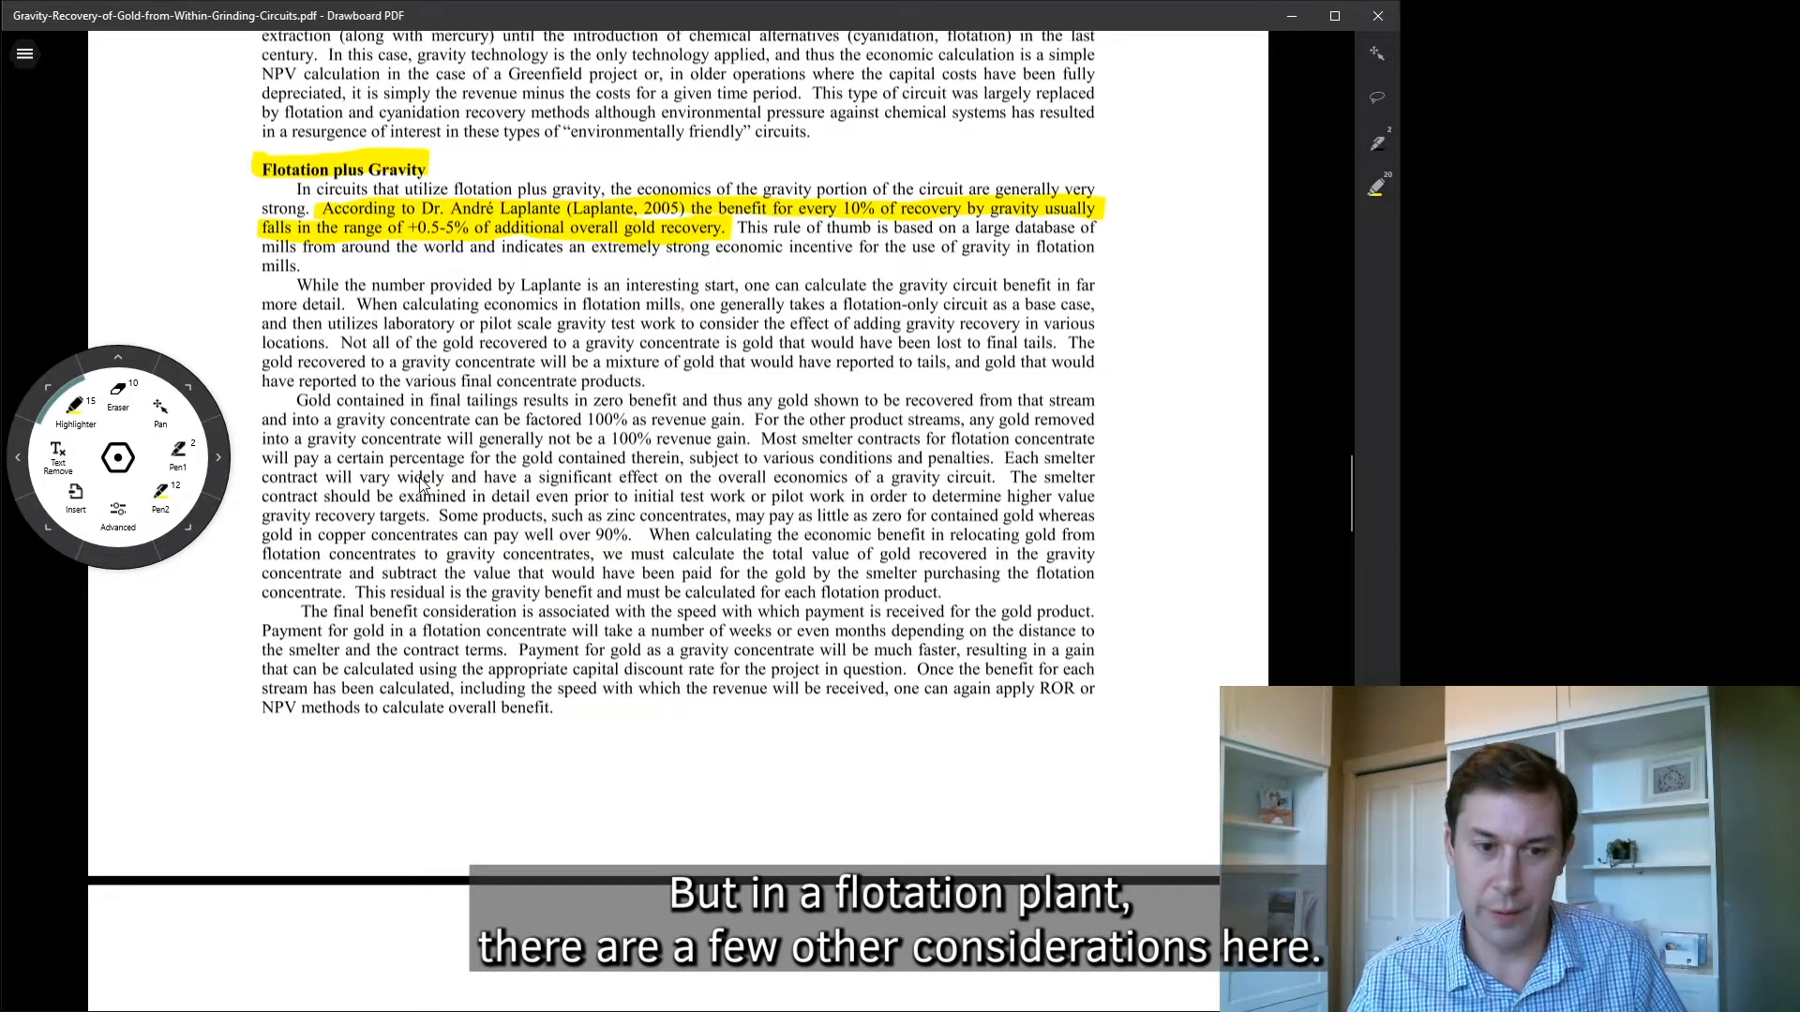
{"action": "scroll", "scroll_direction": "down", "scroll_amount": 3}
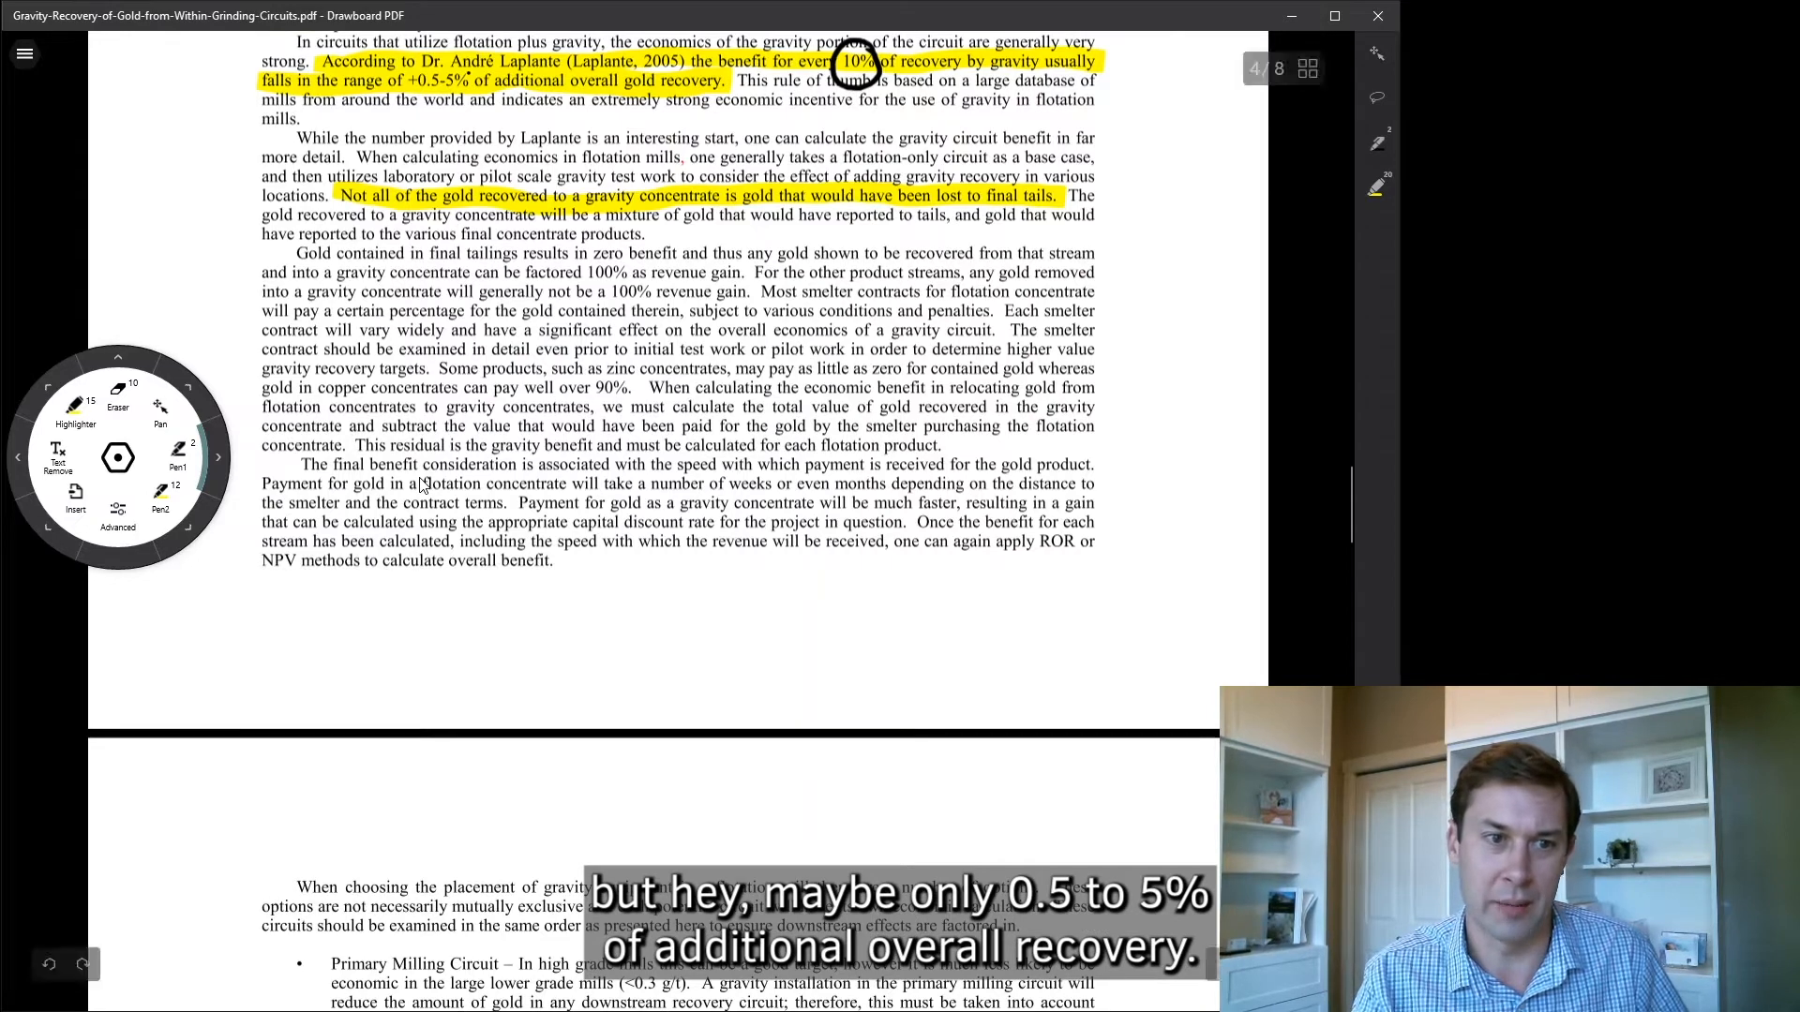
Circle the '0.5-5%' recovery range in black ink beside the circled 10%.
{"action": "left_click_drag", "start_coordinate": [413, 81], "coordinate": [471, 81]}
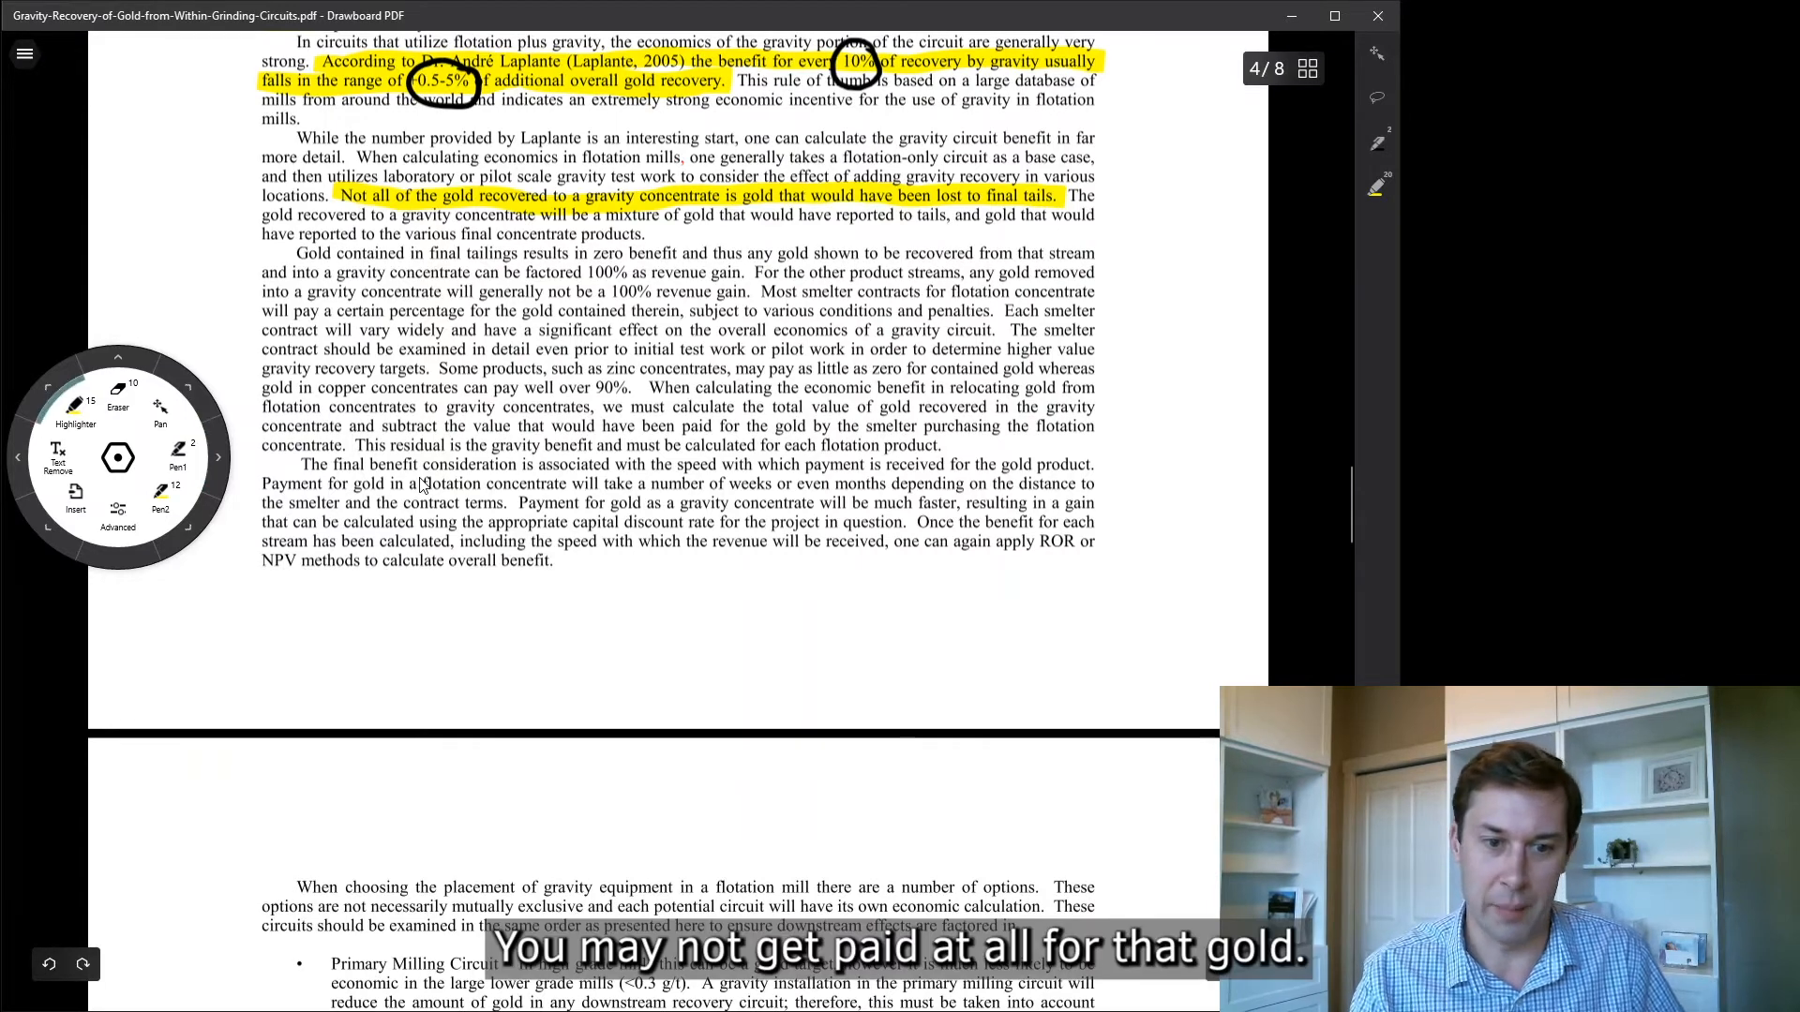
Highlight the zinc/copper concentrate payment sentence and both payment-timing sentences in yellow.
{"action": "left_click_drag", "start_coordinate": [439, 369], "coordinate": [502, 370]}
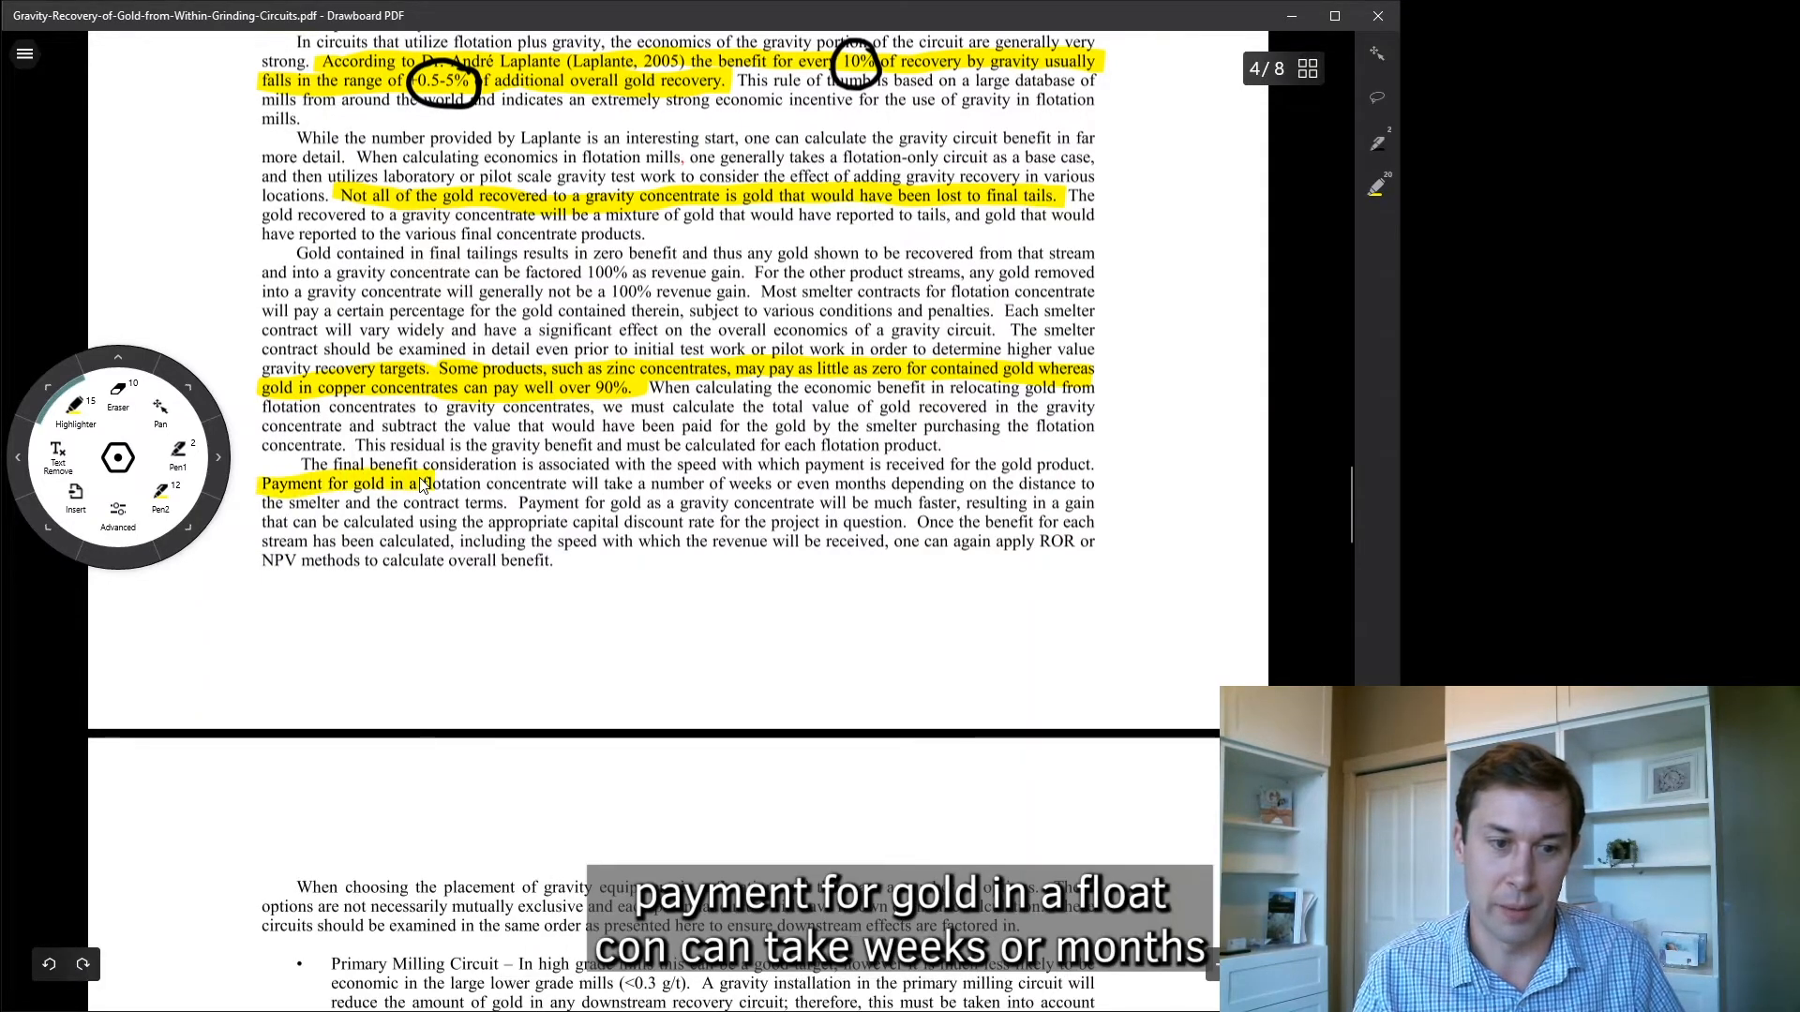
{"action": "left_click_drag", "start_coordinate": [426, 484], "coordinate": [1097, 503]}
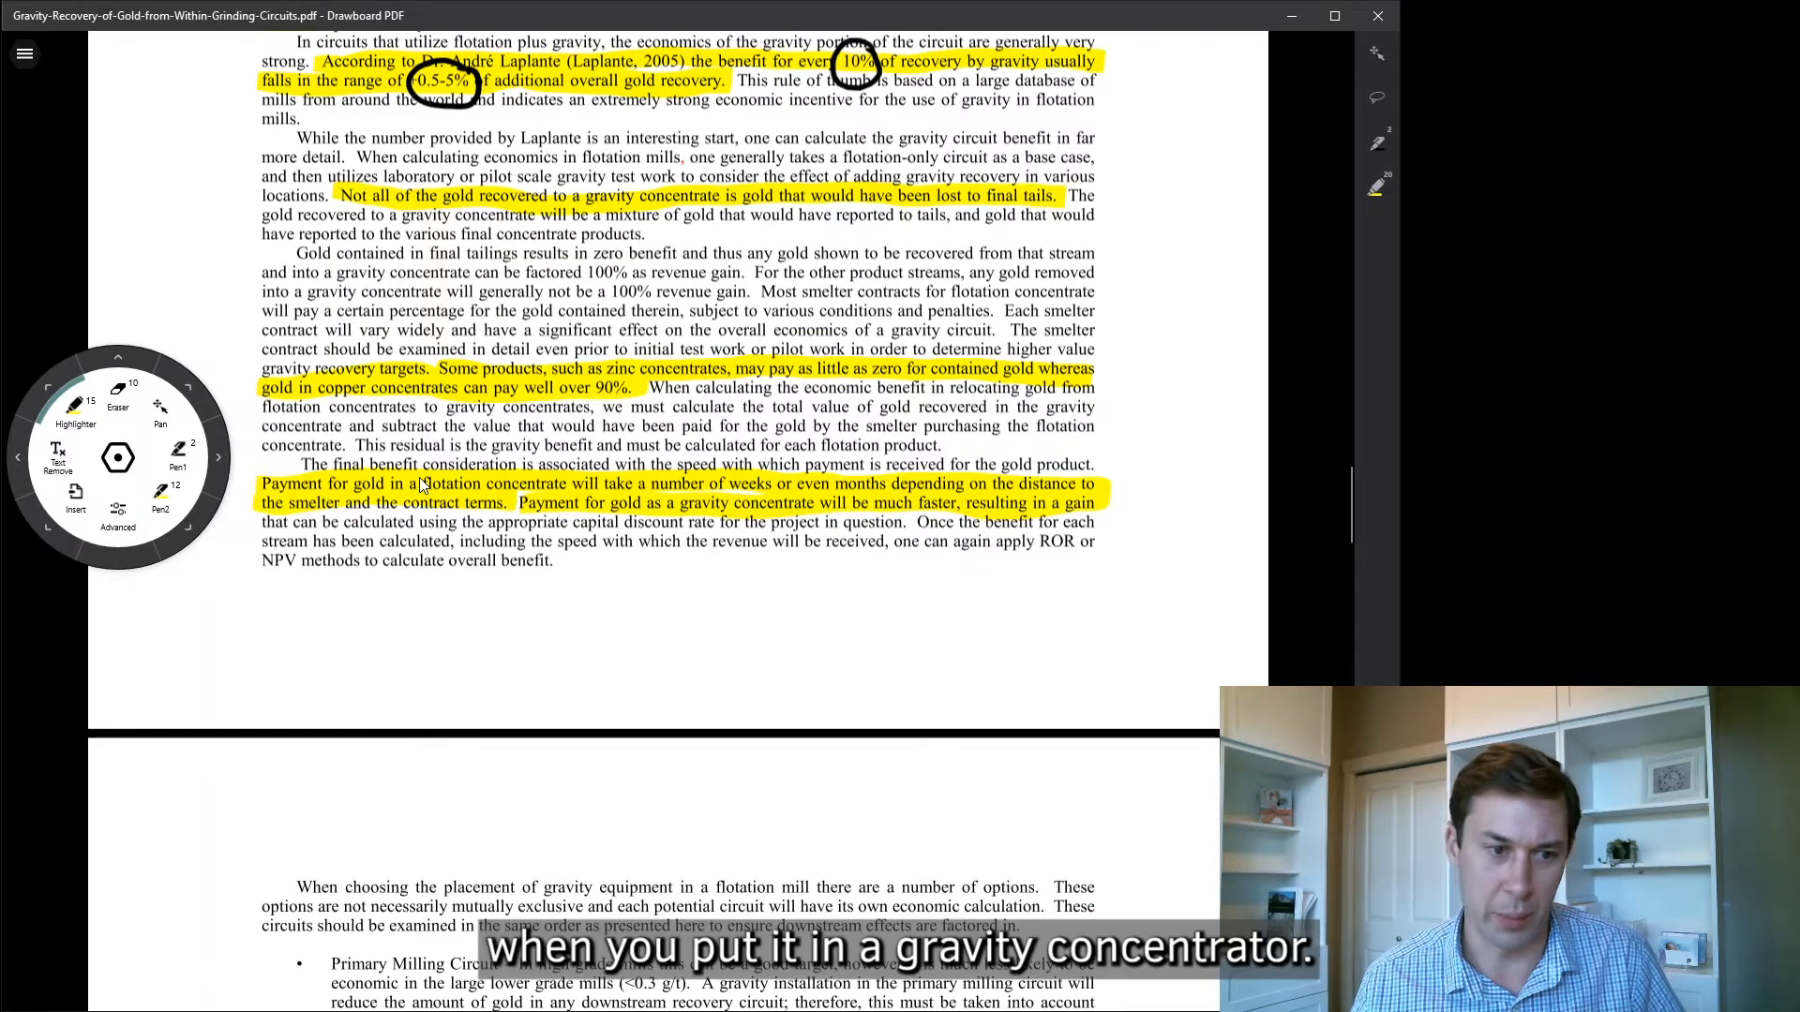
{"action": "scroll", "scroll_direction": "down", "scroll_amount": 3}
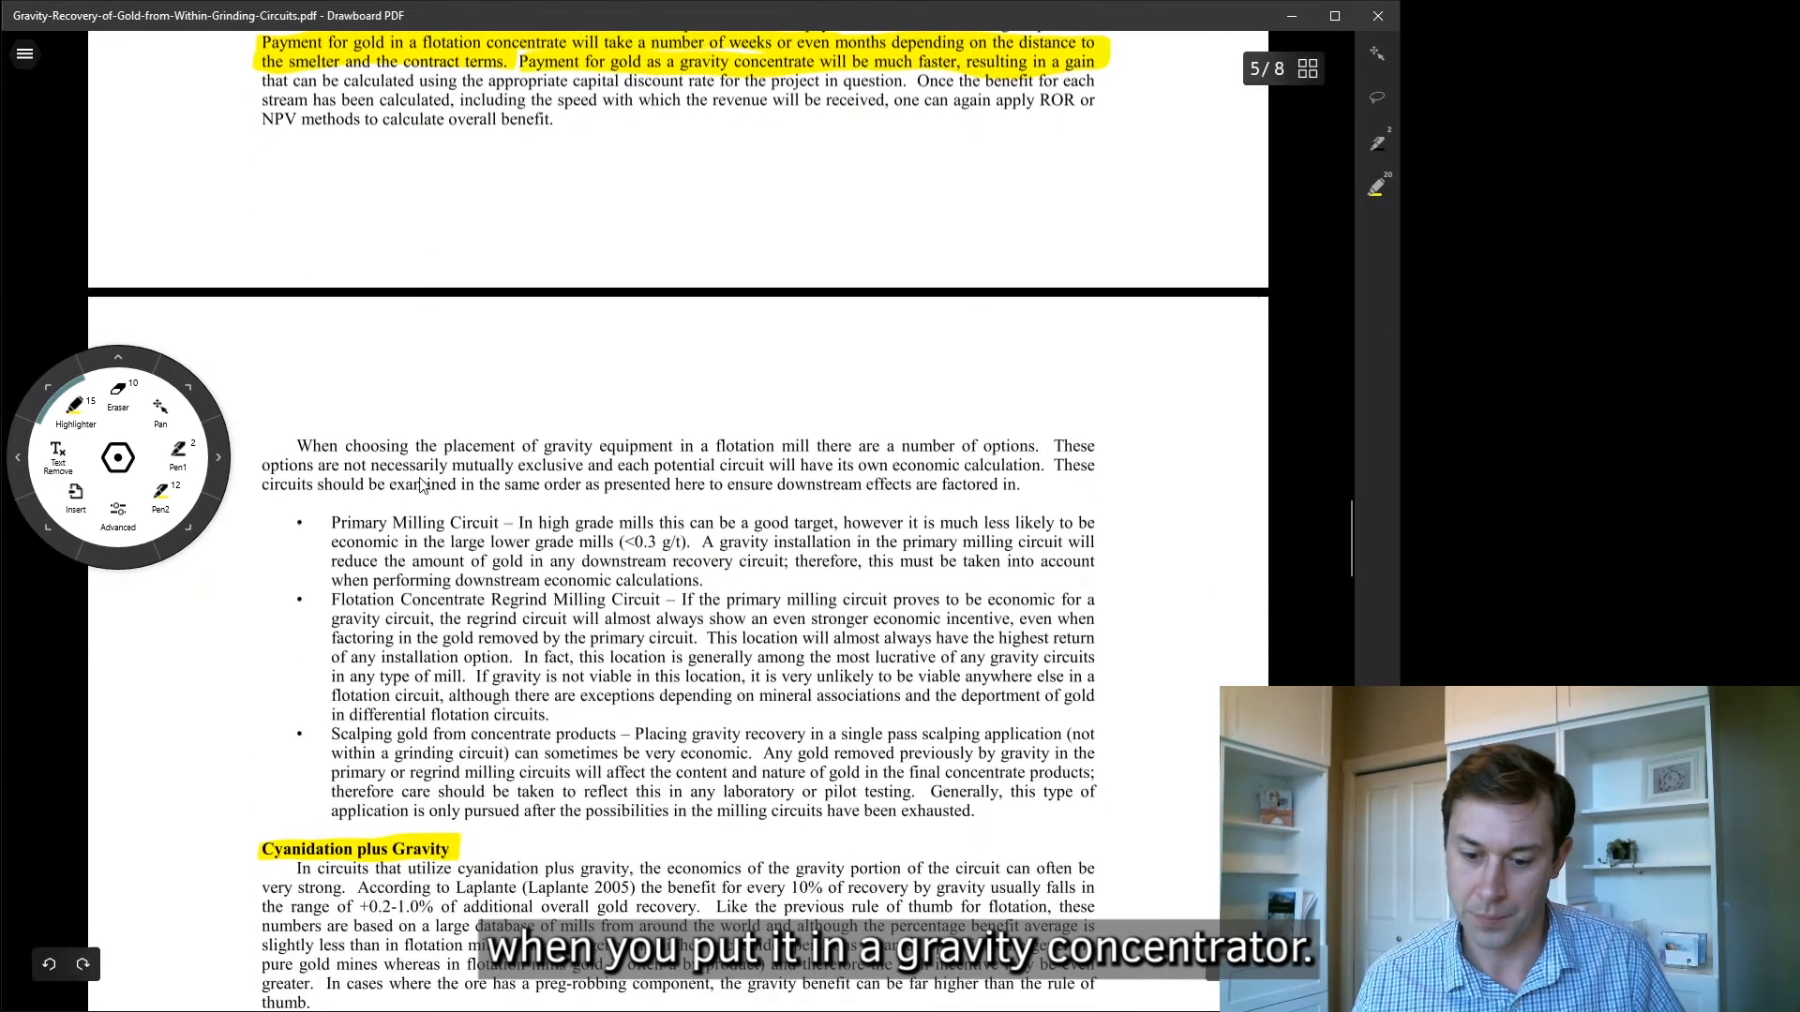
Move to page 5's bullet headings and begin the gold-particle margin sketch in ink.
{"action": "scroll", "scroll_direction": "down", "scroll_amount": 3}
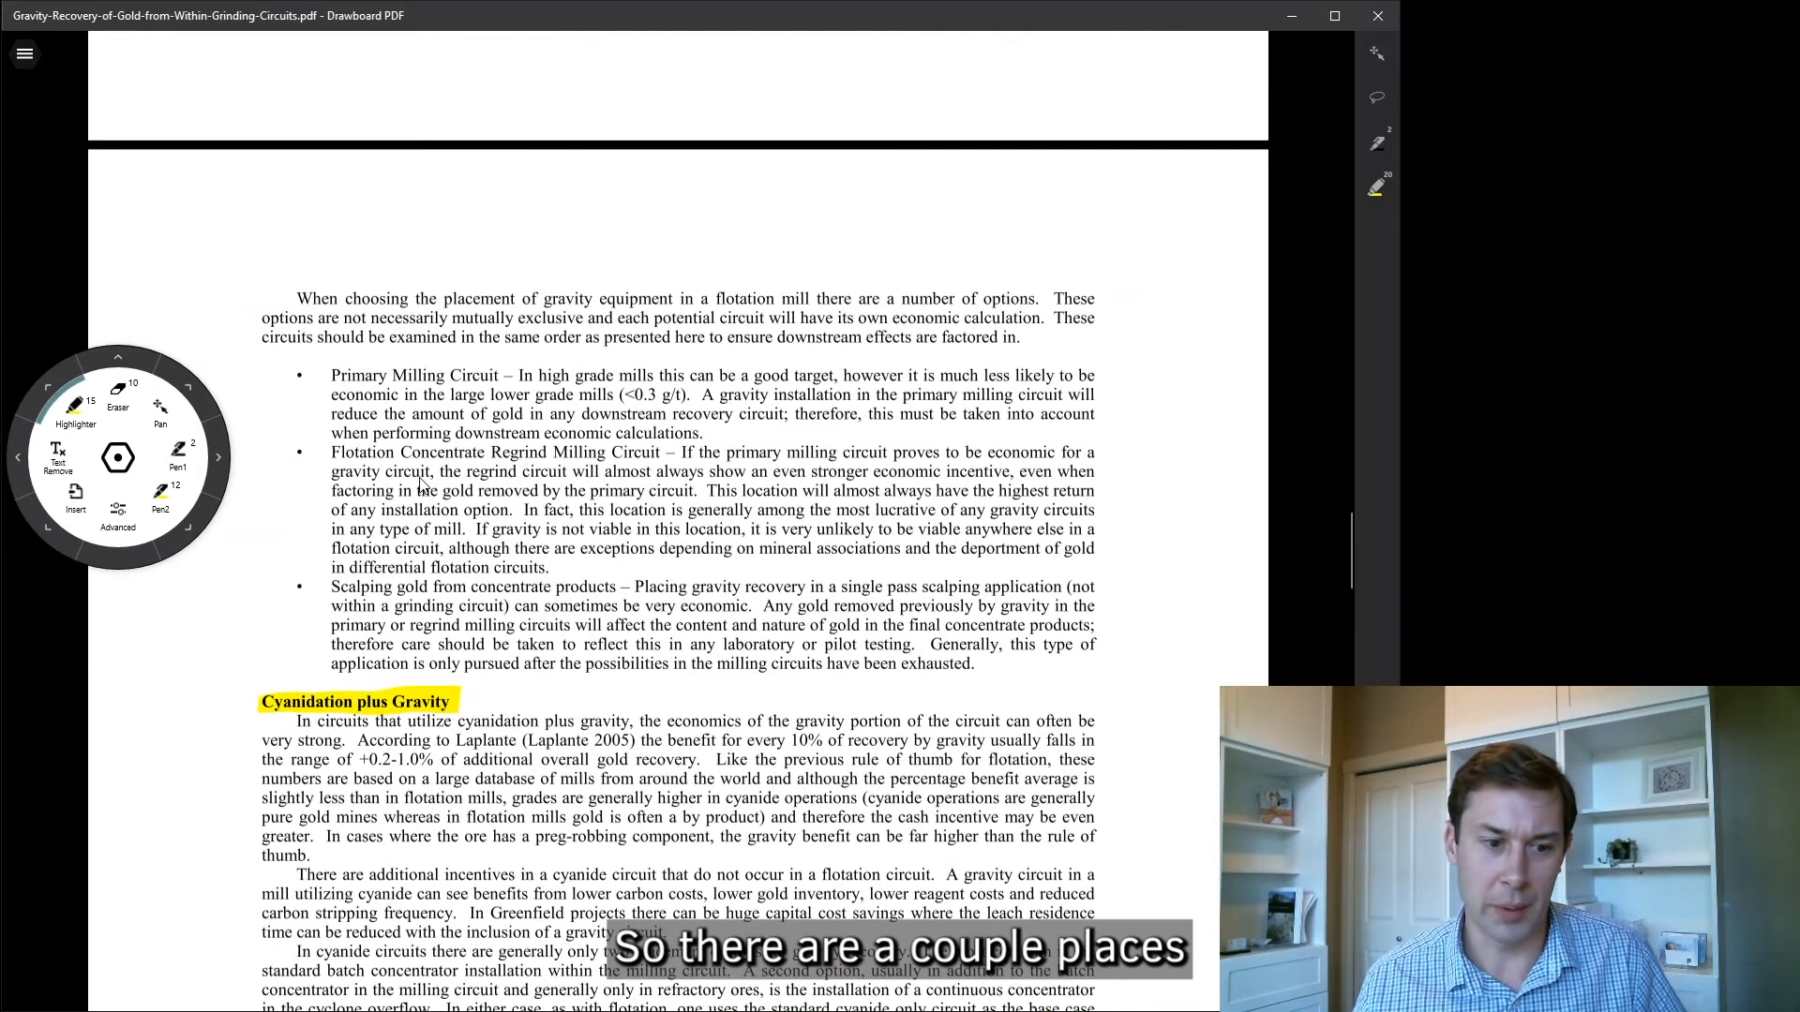
{"action": "scroll", "scroll_direction": "down", "scroll_amount": 3}
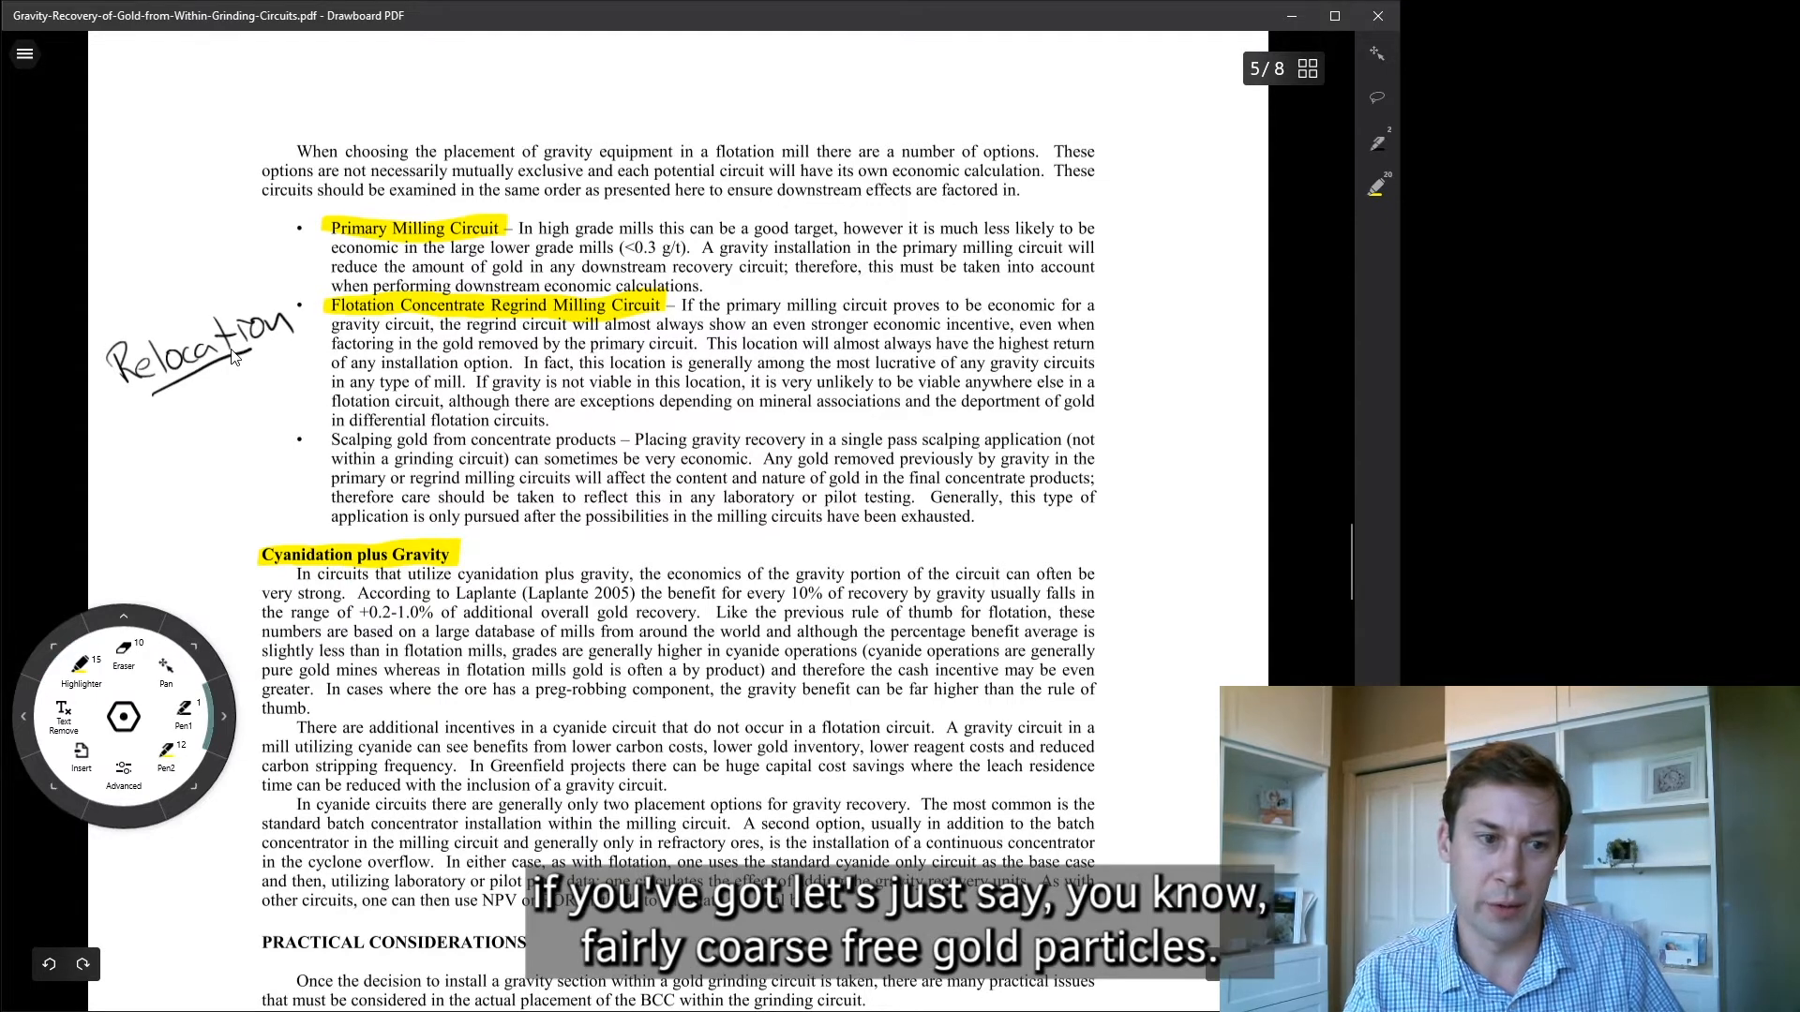
{"action": "left_click_drag", "start_coordinate": [150, 223], "coordinate": [137, 247]}
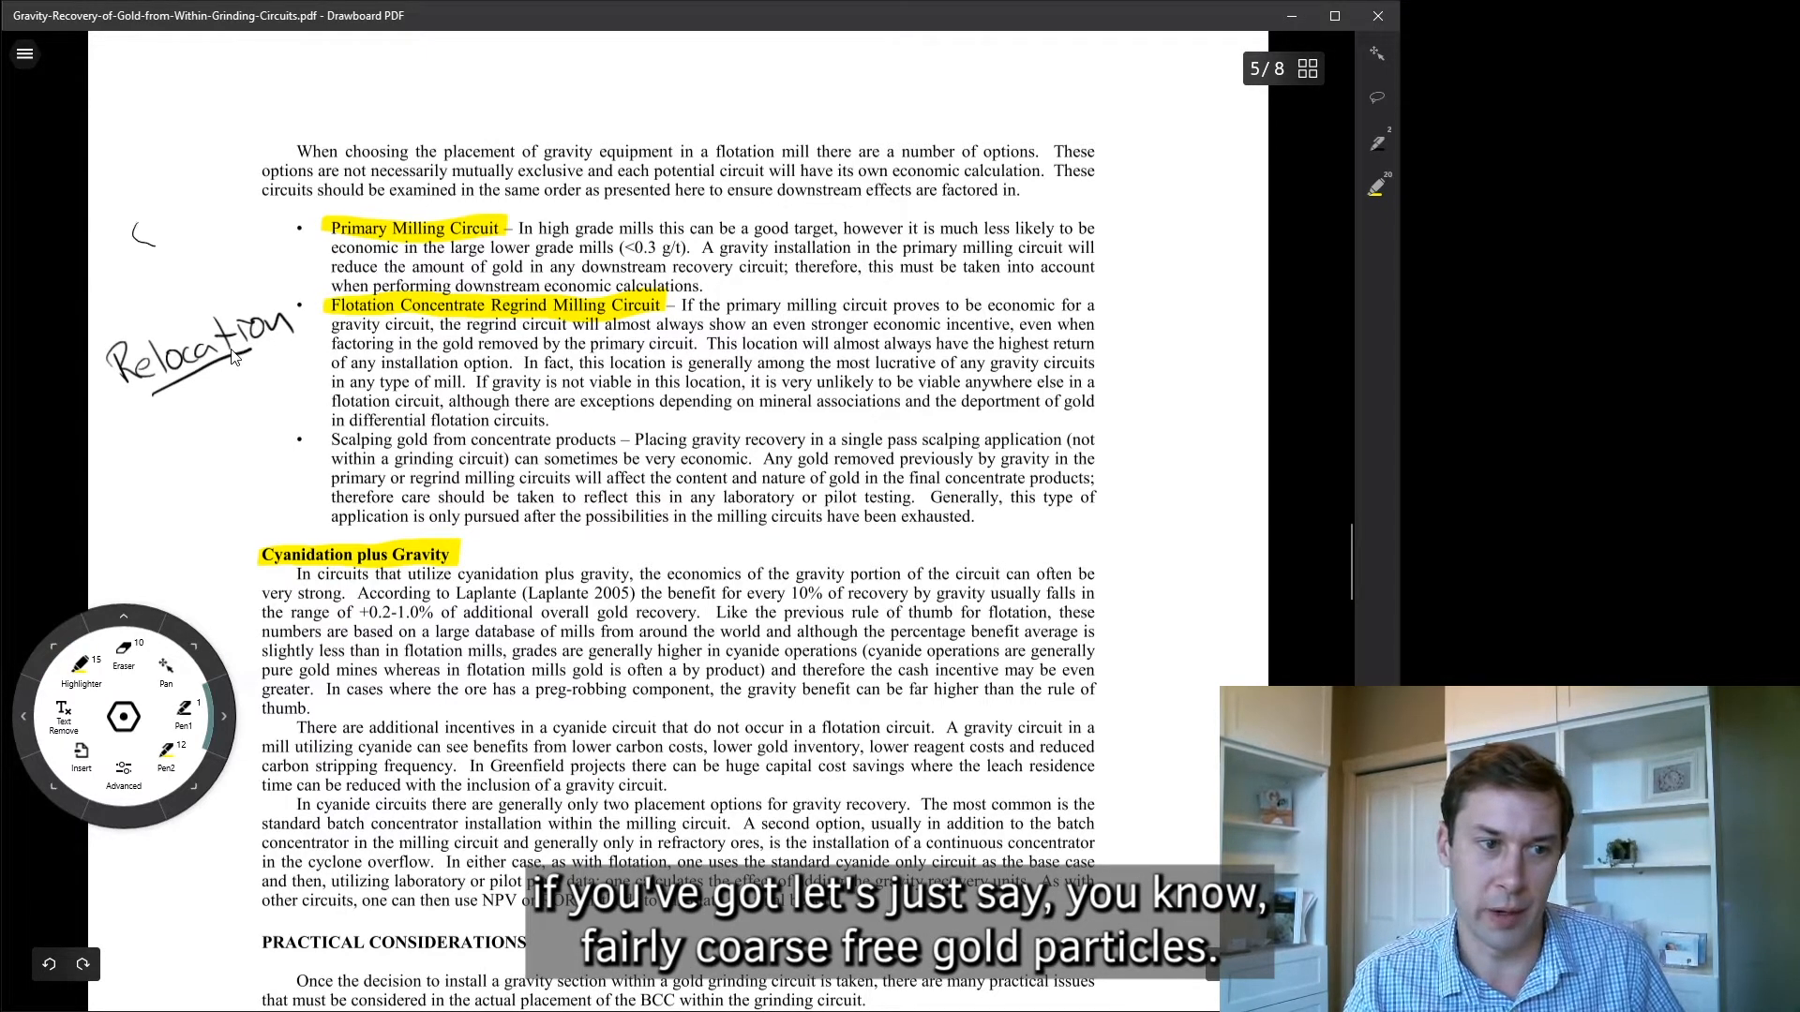
Draw the flattened gold particle outline with 150 and 250 size labels in the top margin.
{"action": "left_click_drag", "start_coordinate": [135, 223], "coordinate": [155, 242]}
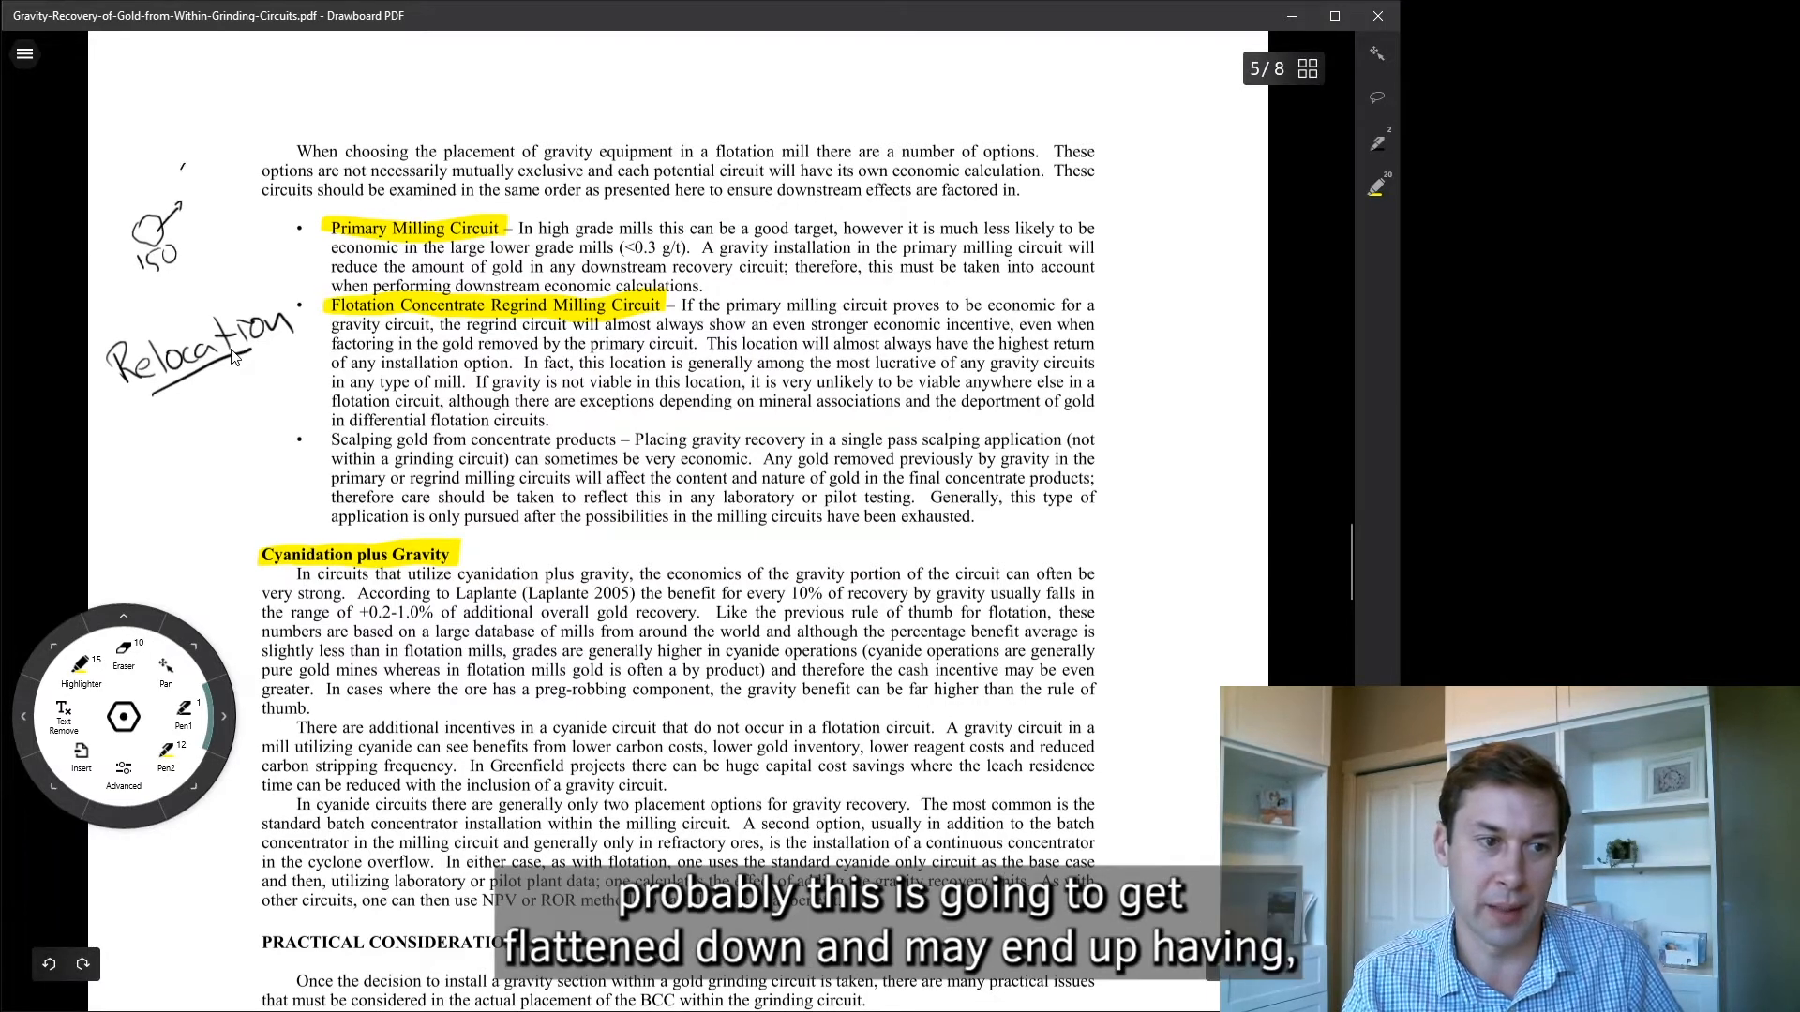
{"action": "left_click_drag", "start_coordinate": [173, 206], "coordinate": [200, 167]}
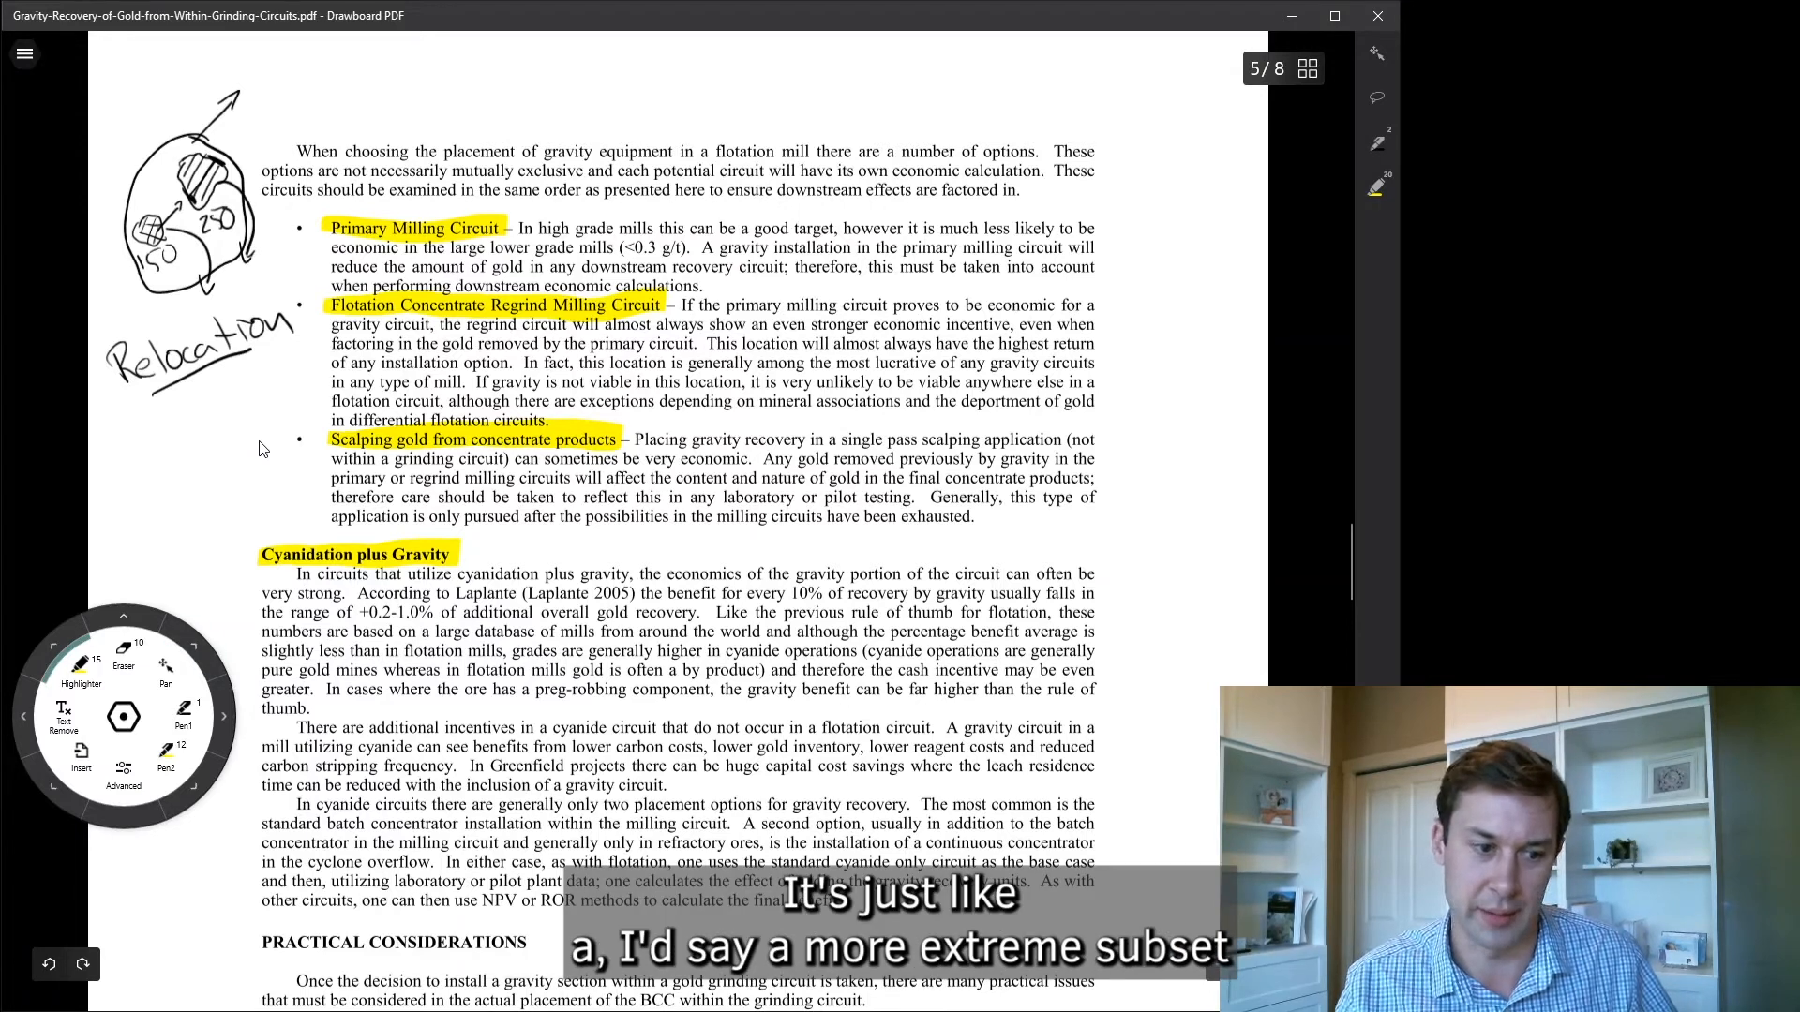
Draw a curved arrow from 'Relocation' to the scalping bullet and tick the milling bullets.
{"action": "left_click_drag", "start_coordinate": [309, 357], "coordinate": [292, 471]}
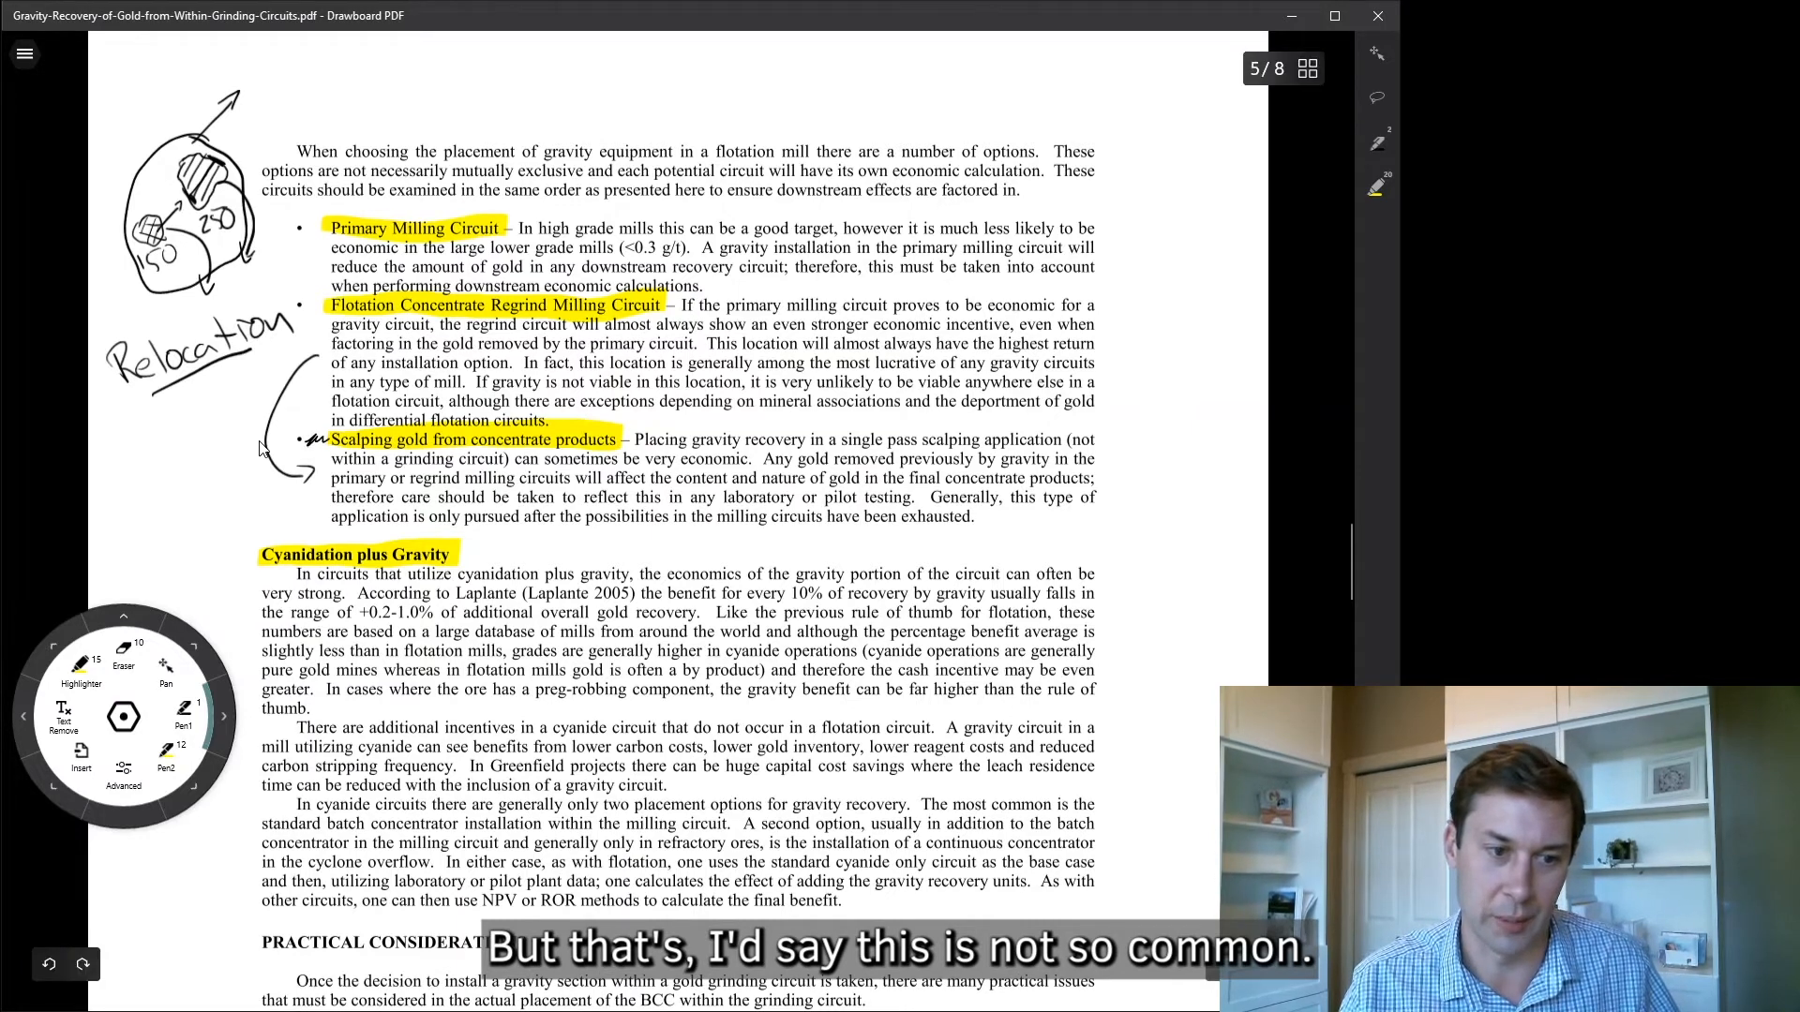
{"action": "left_click", "coordinate": [311, 230]}
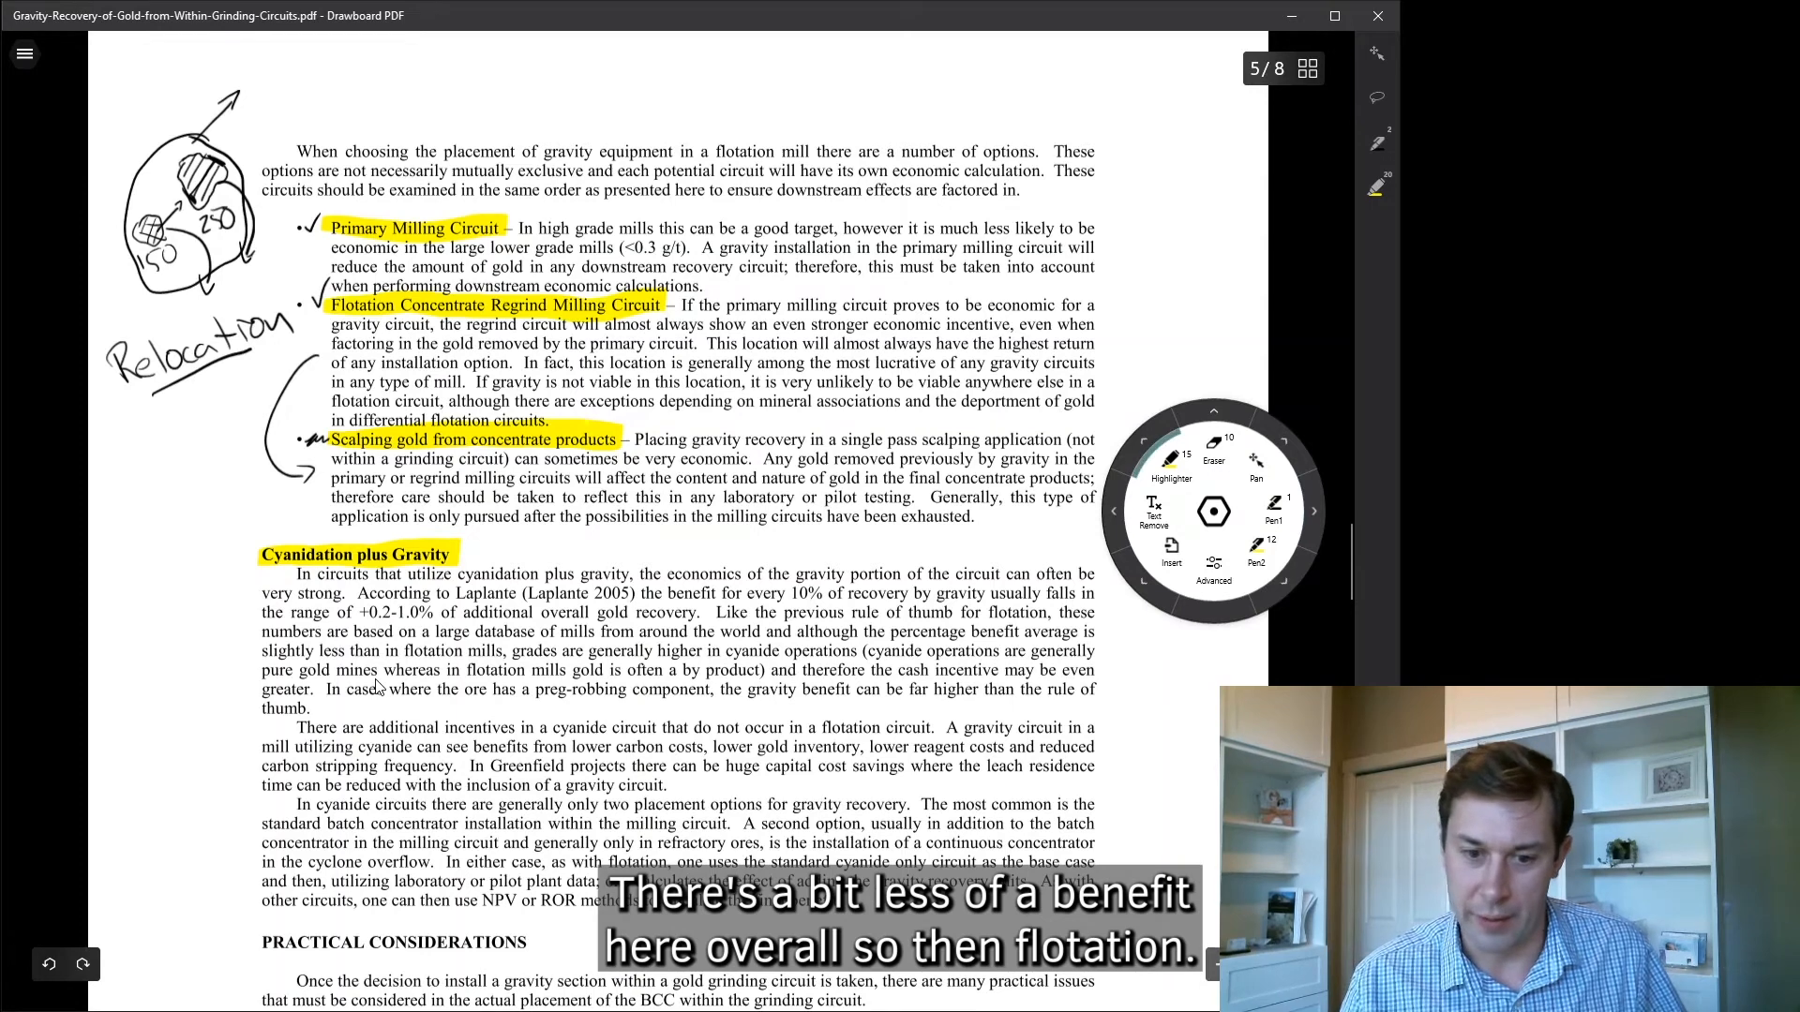
Highlight the Laplante 2005 benefit-per-10% sentence under Cyanidation plus Gravity in yellow.
{"action": "left_click", "coordinate": [359, 593]}
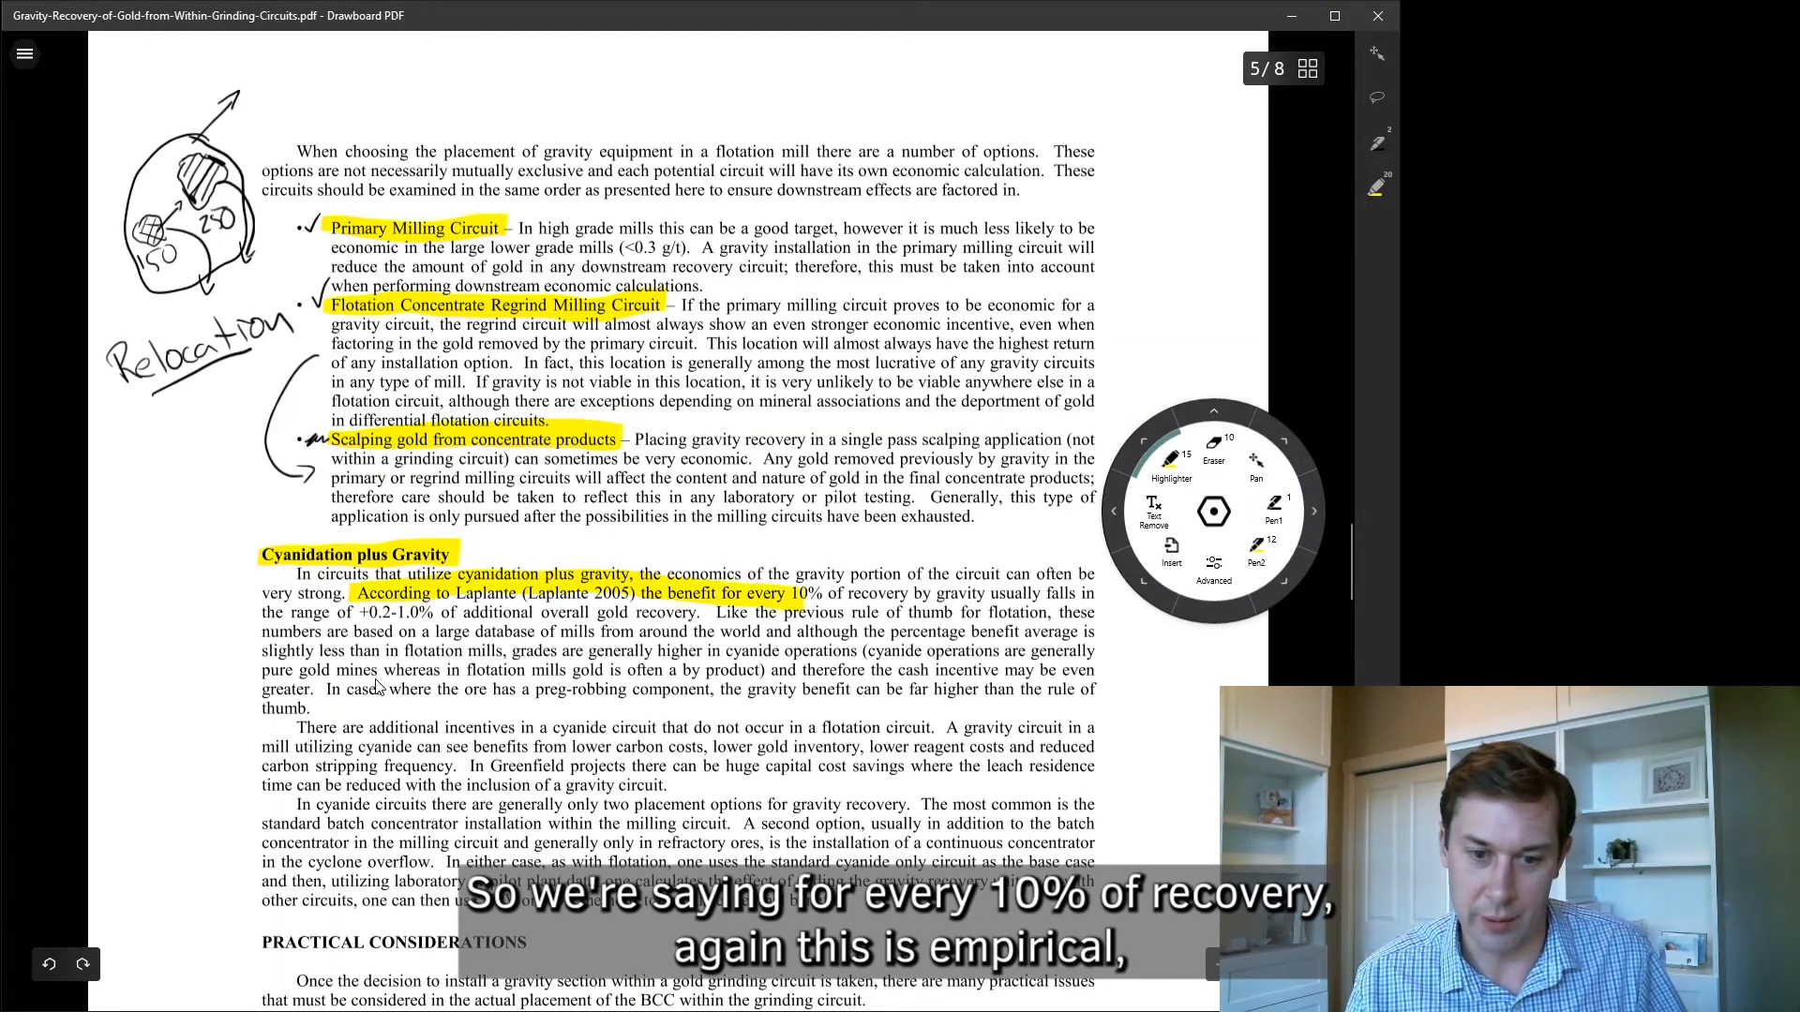
{"action": "left_click_drag", "start_coordinate": [804, 594], "coordinate": [1096, 595]}
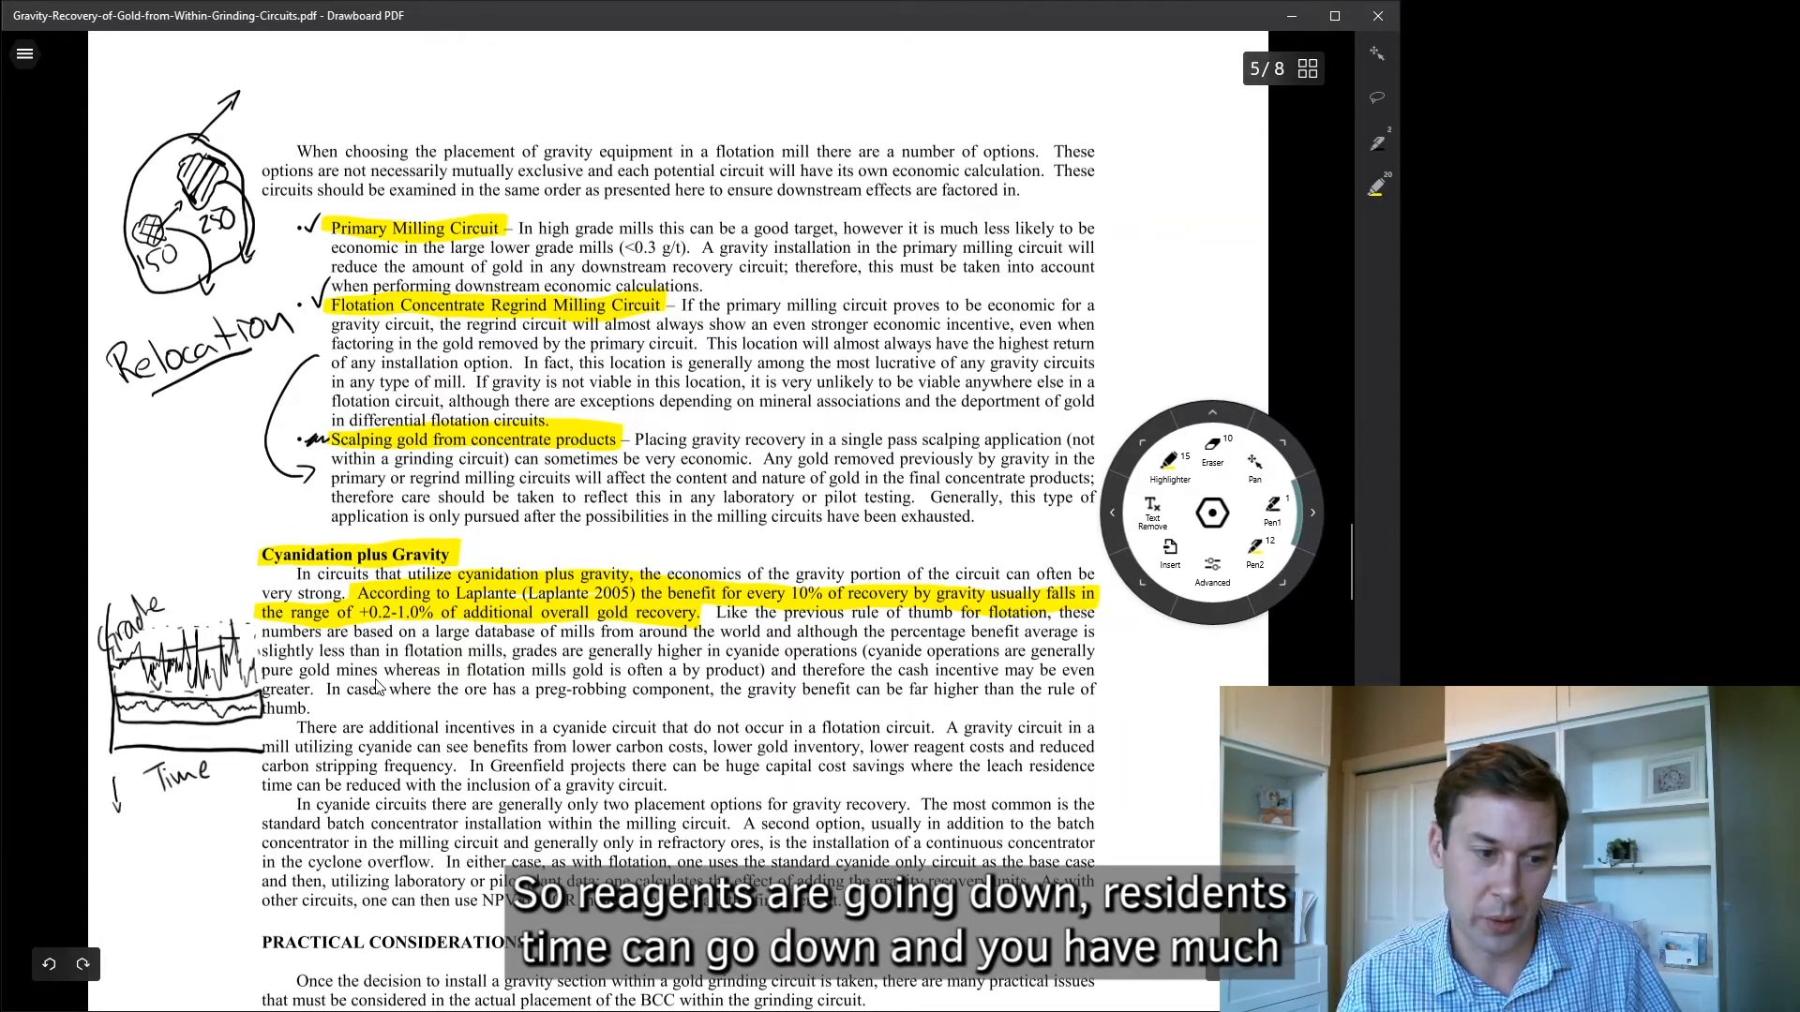
Ink a second downward arrow stroke beside the handwritten Time label of the sketch.
{"action": "left_click_drag", "start_coordinate": [129, 792], "coordinate": [136, 816]}
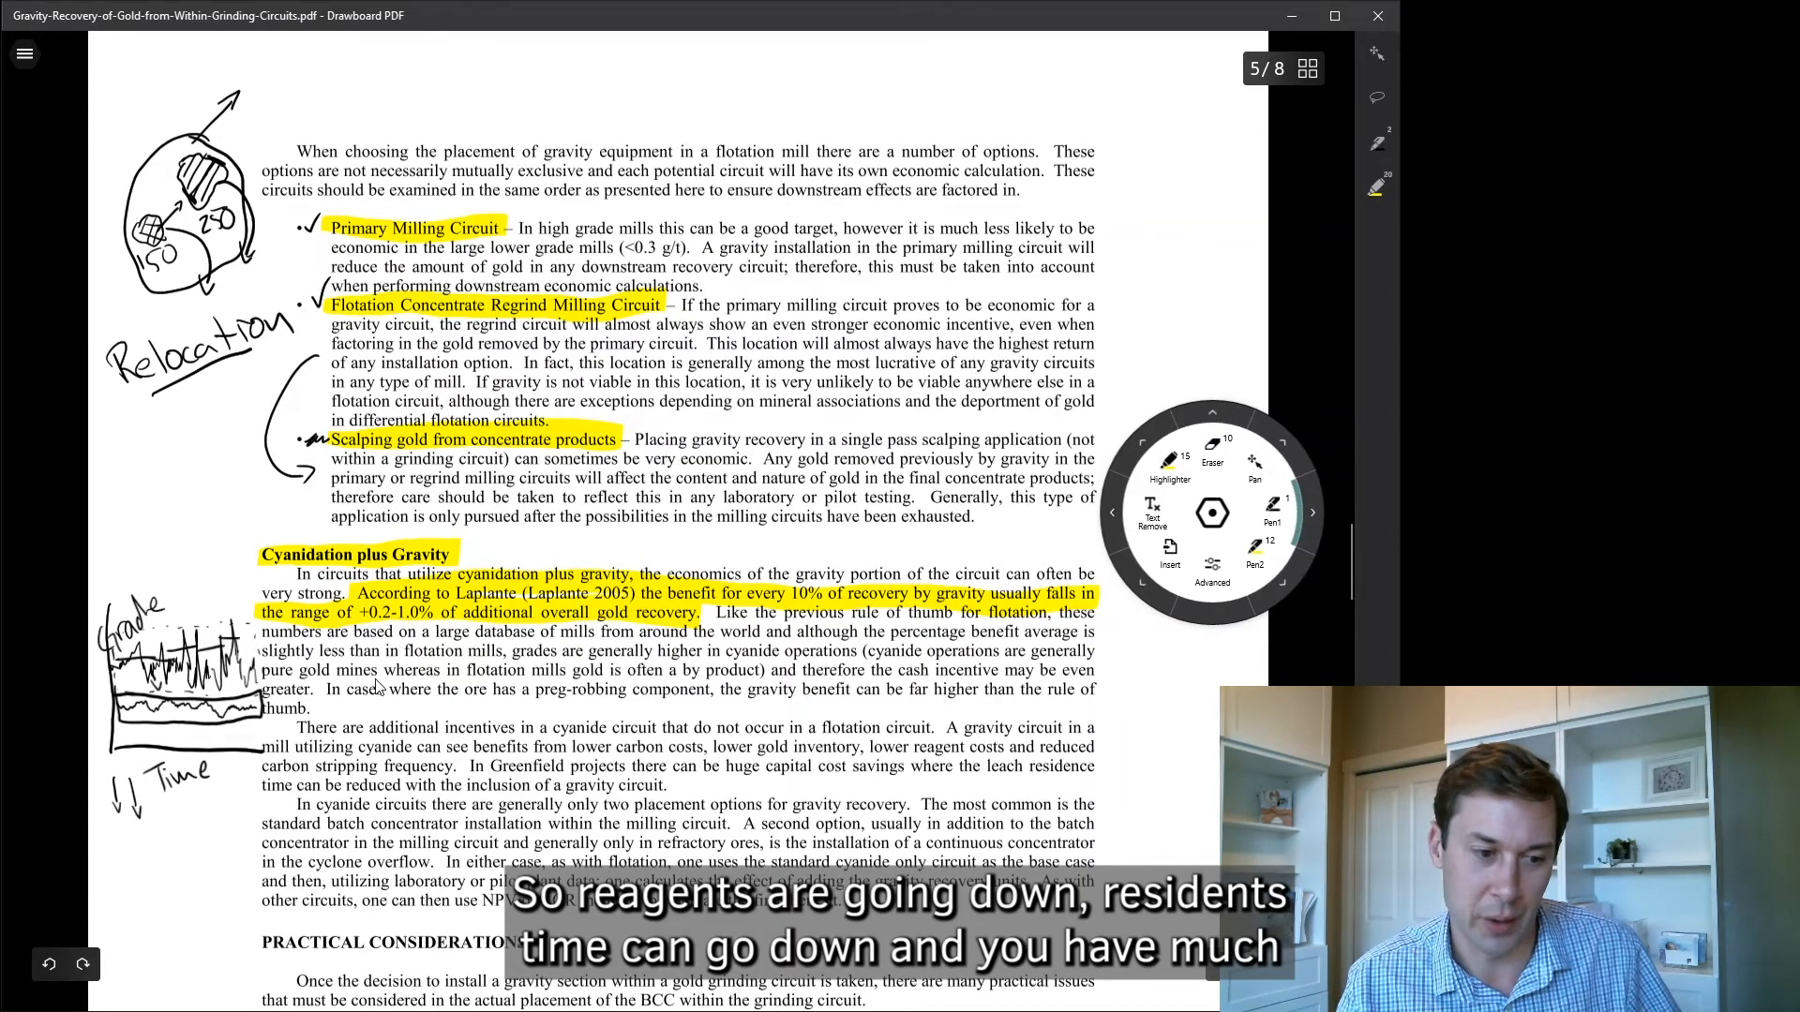